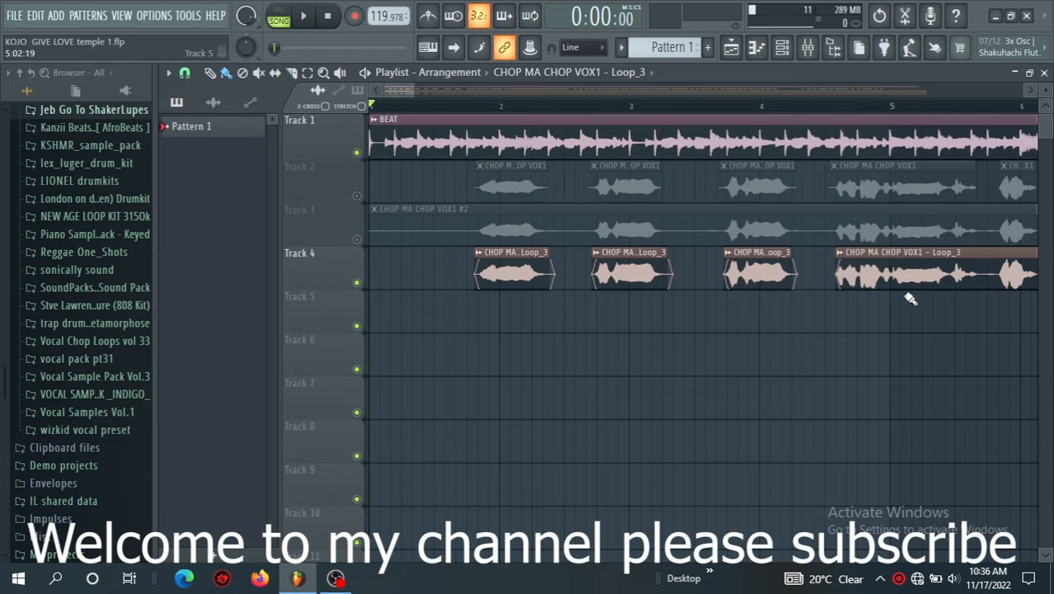
mouse_move(900, 302)
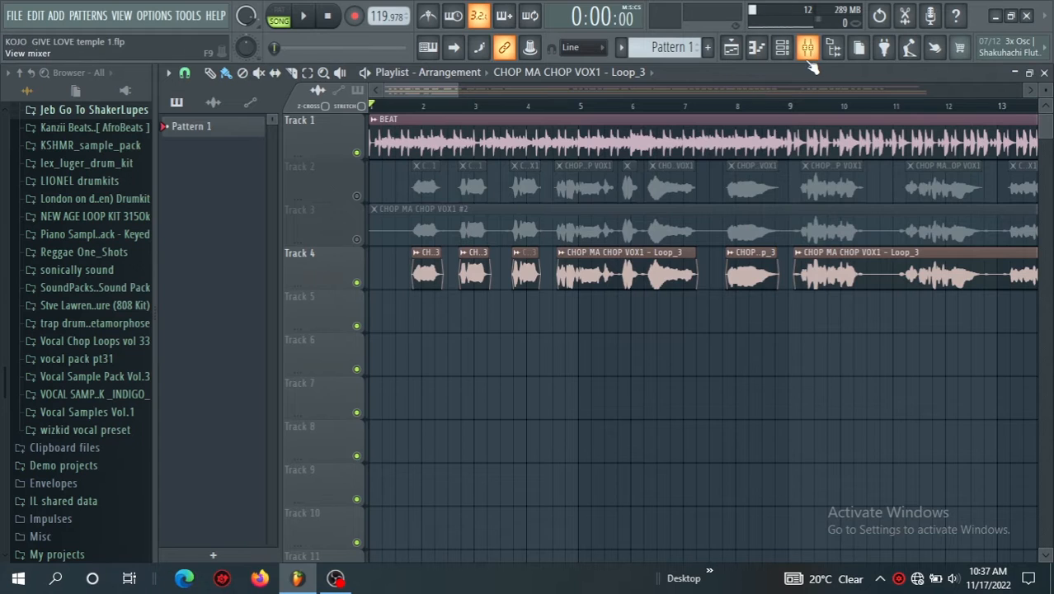
Set the song start marker just after bar 1 and solo Track 3 (CHOP MA CHOP VOX1 #2)
click(806, 47)
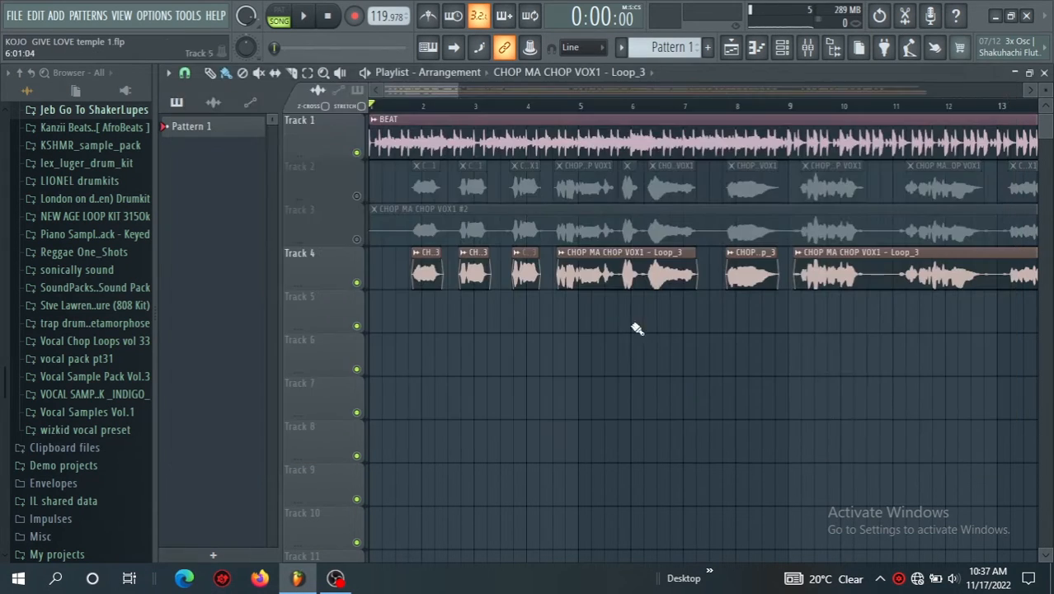
mouse_move(557, 6)
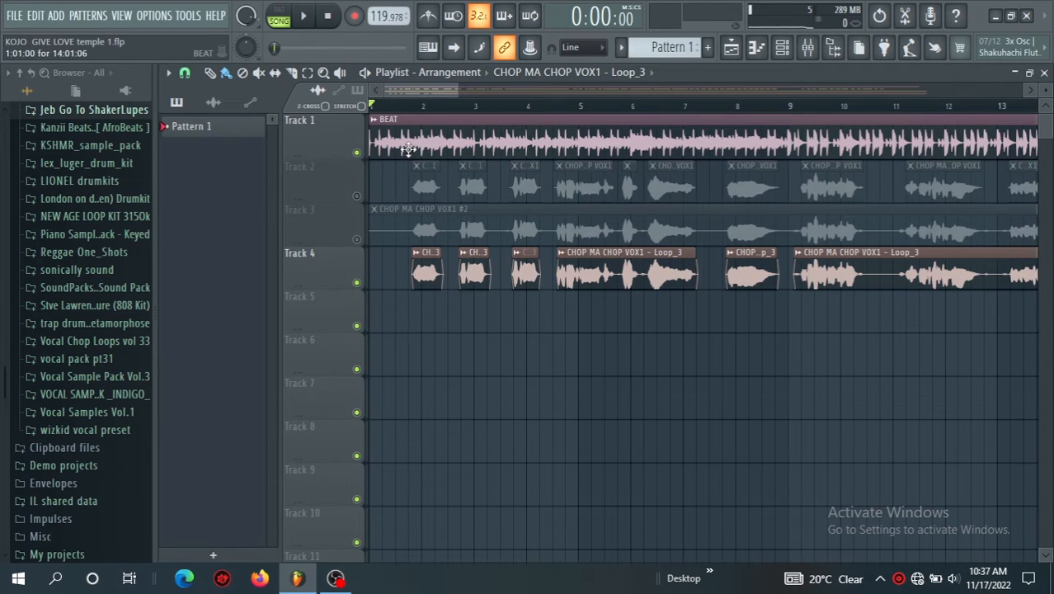
click(303, 15)
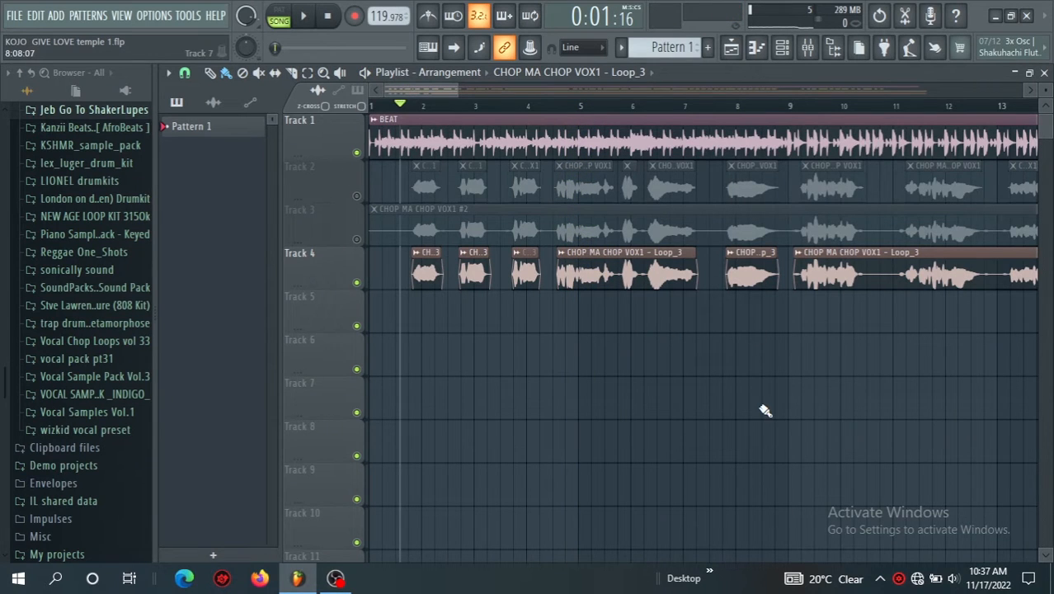
click(807, 47)
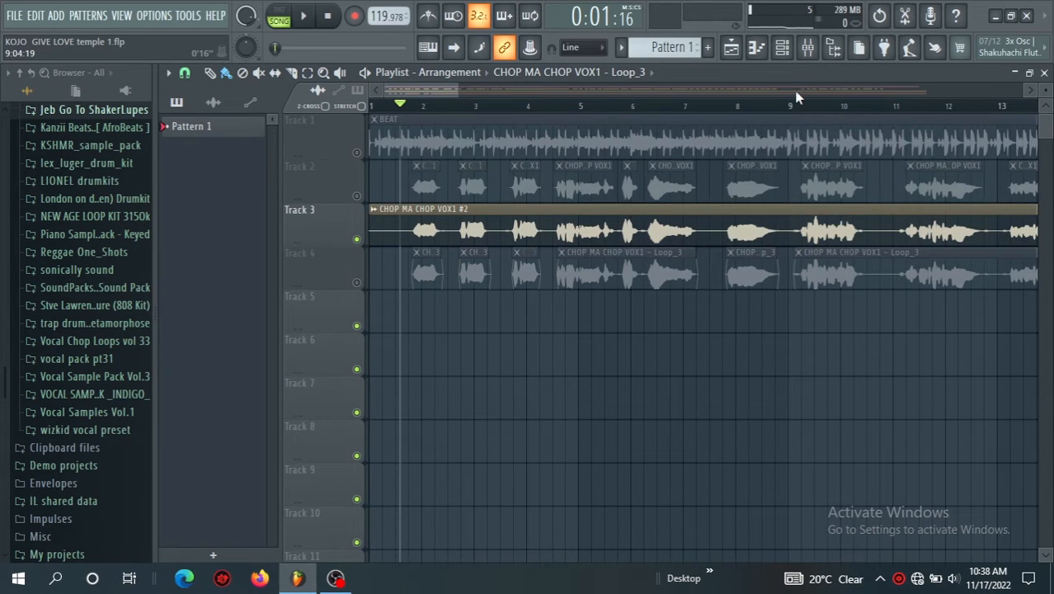
Open the Mixer showing the vocal on insert 7 plus reverb and delay buses
click(303, 15)
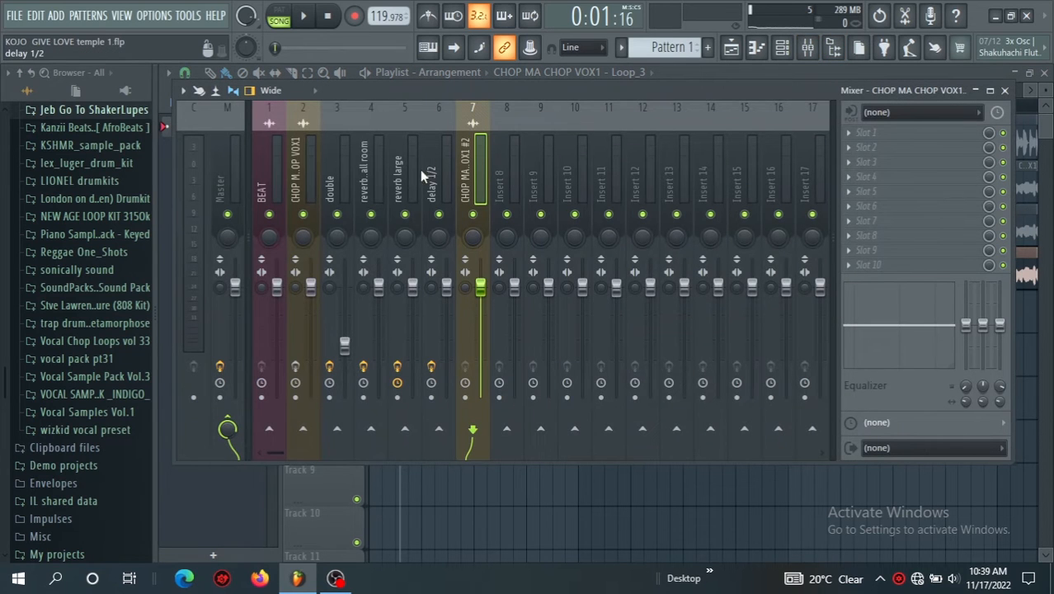
Select the CHOP MA CHOP VOX1 mixer insert and open its Fruity Limiter
click(303, 169)
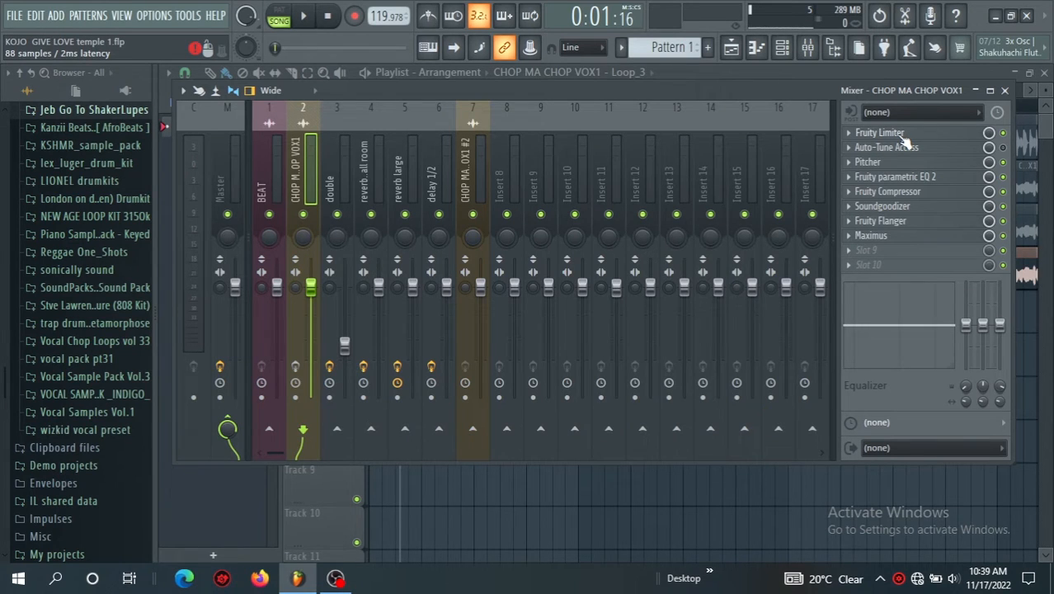
click(294, 367)
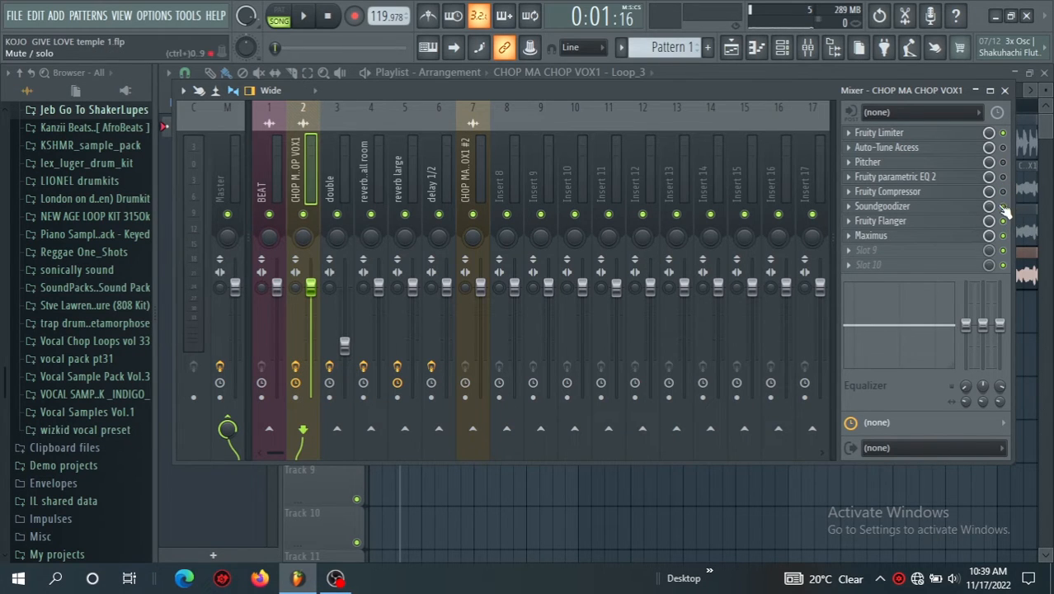
mouse_move(1006, 245)
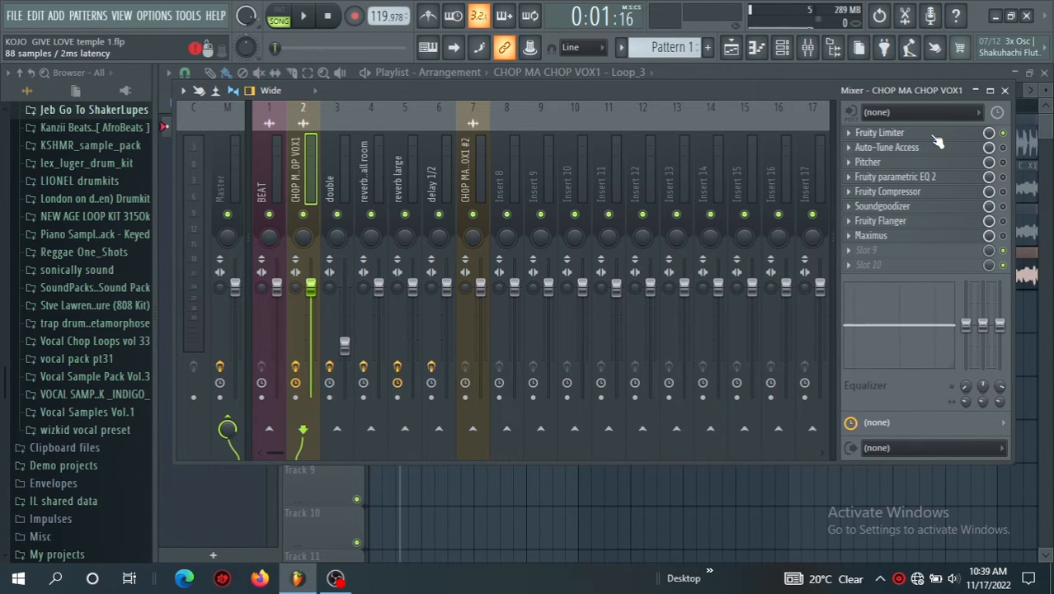
click(879, 132)
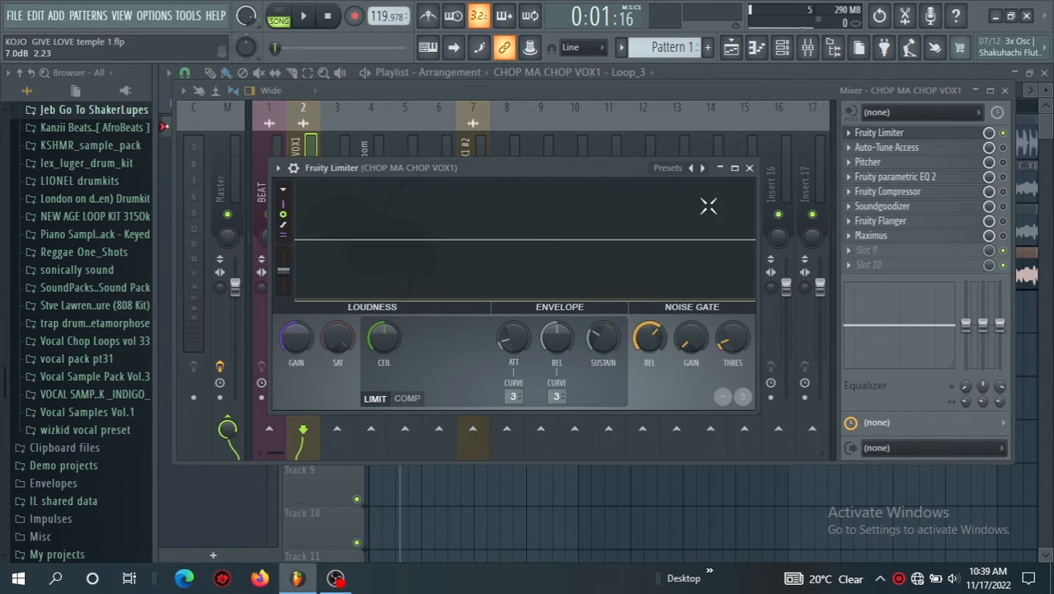
Adjust the gate release, load the Noise gate limiter preset, and bring up Pitcher
drag(650, 337, 649, 330)
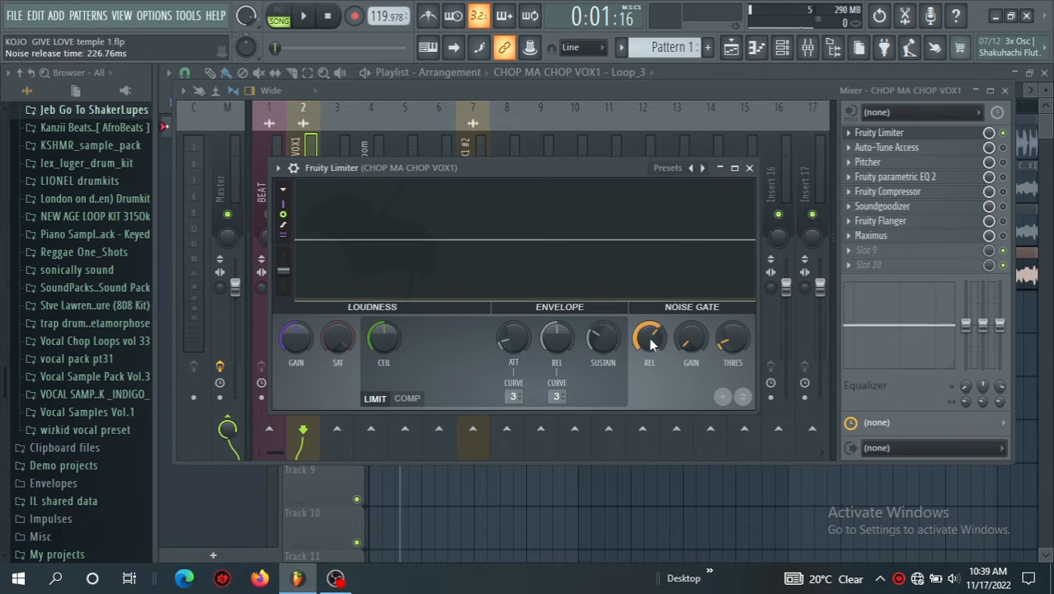
click(702, 168)
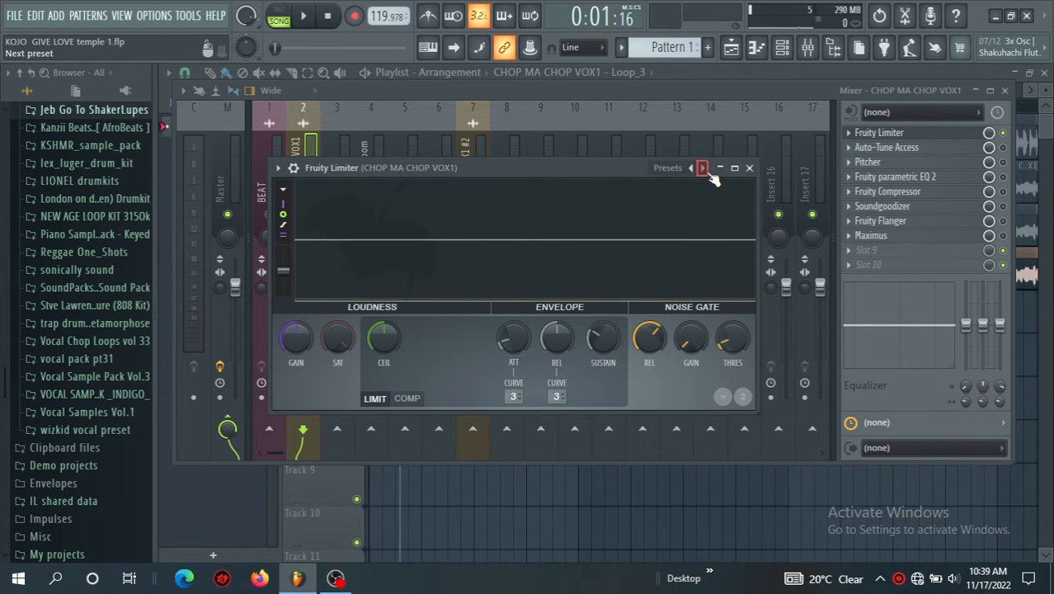
click(702, 168)
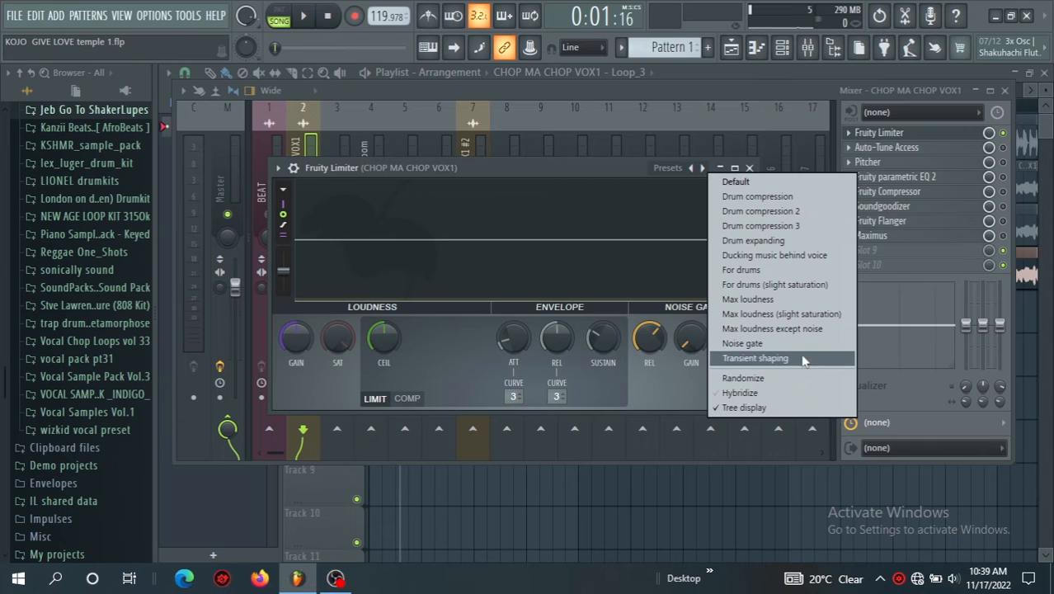
click(741, 342)
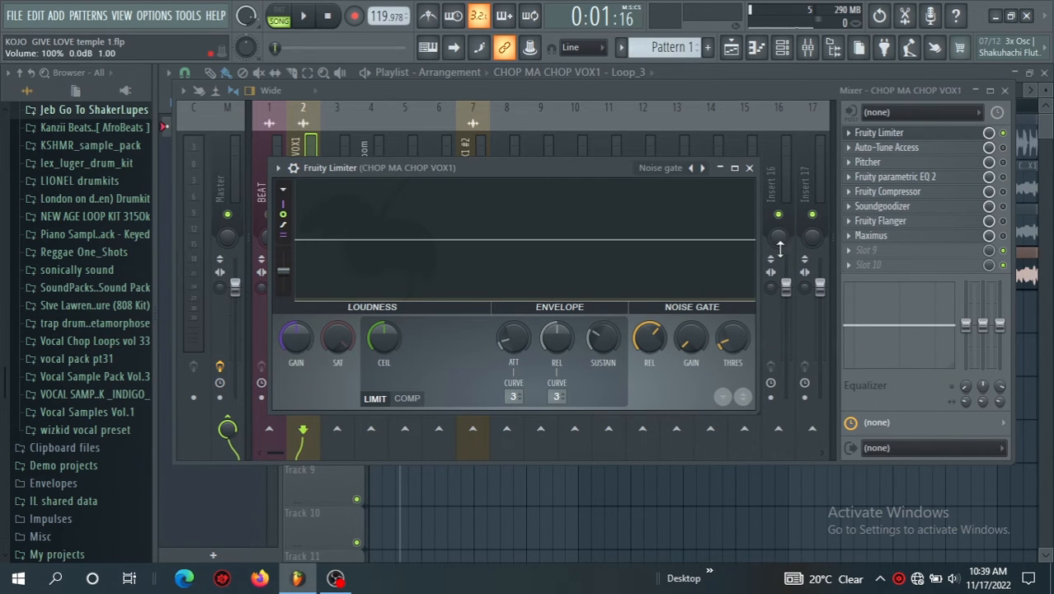
click(749, 168)
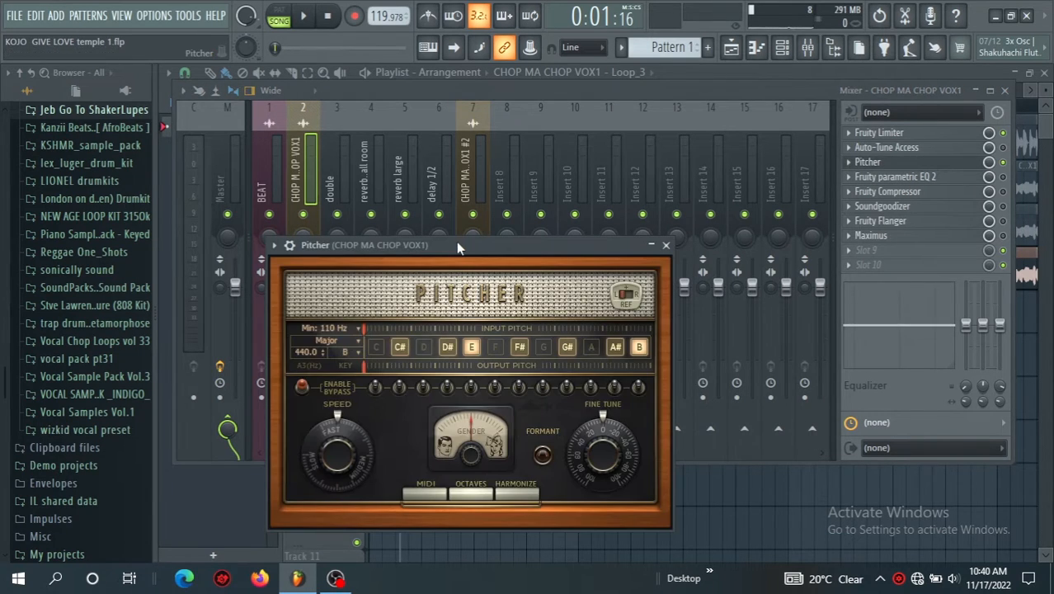
Move the Pitcher window higher and close it with the key left on B Major
drag(458, 244, 476, 120)
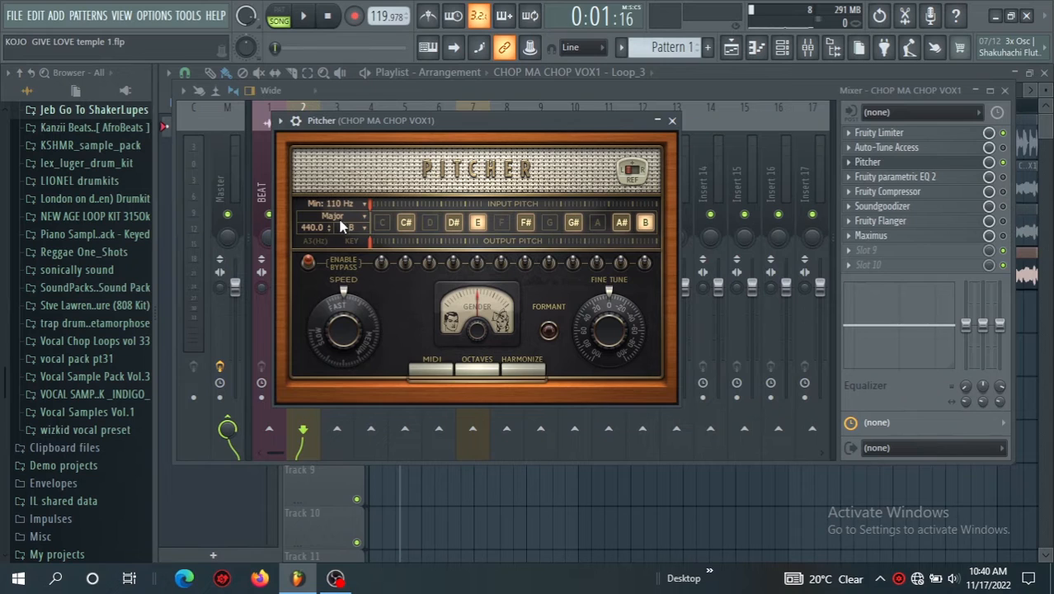
mouse_move(342, 239)
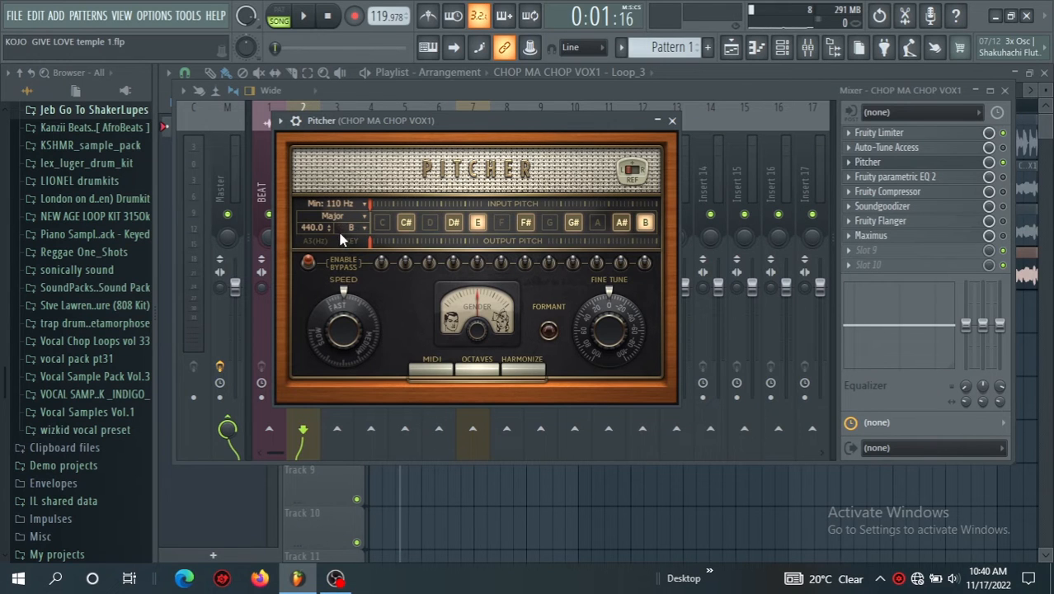
mouse_move(344, 343)
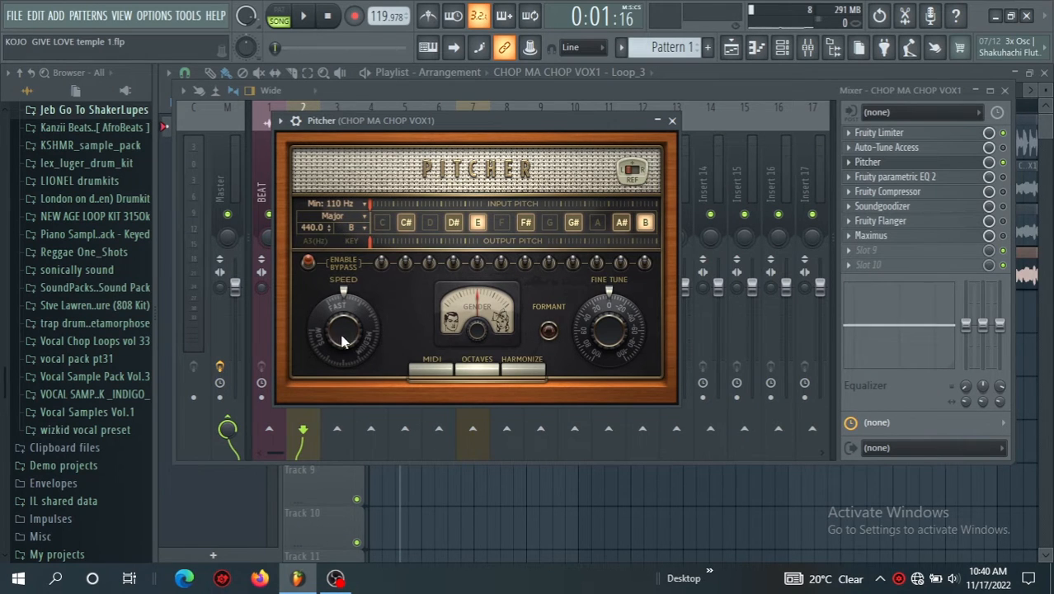
mouse_move(660, 151)
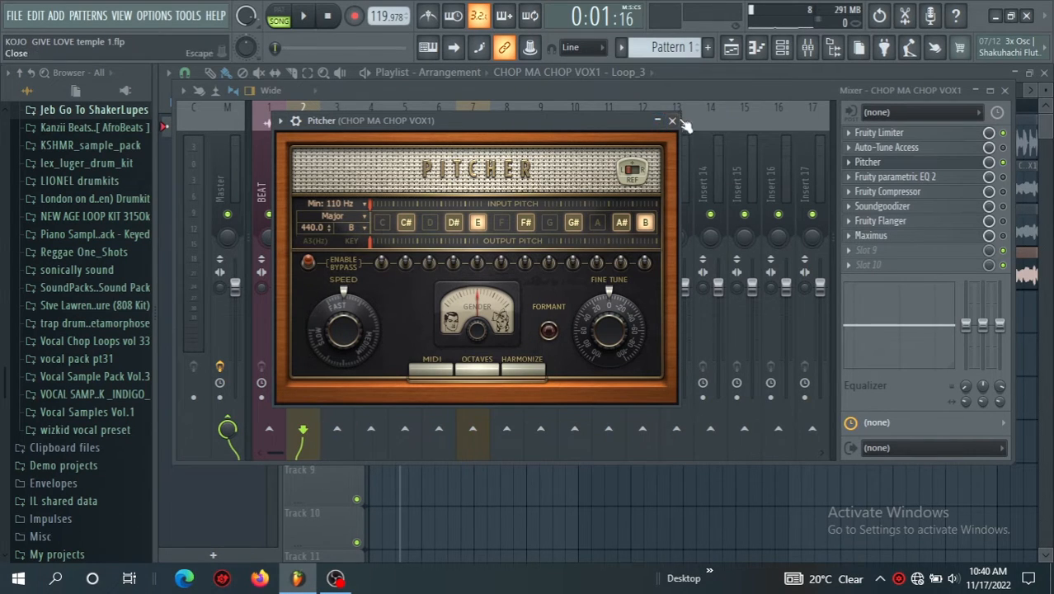
click(672, 121)
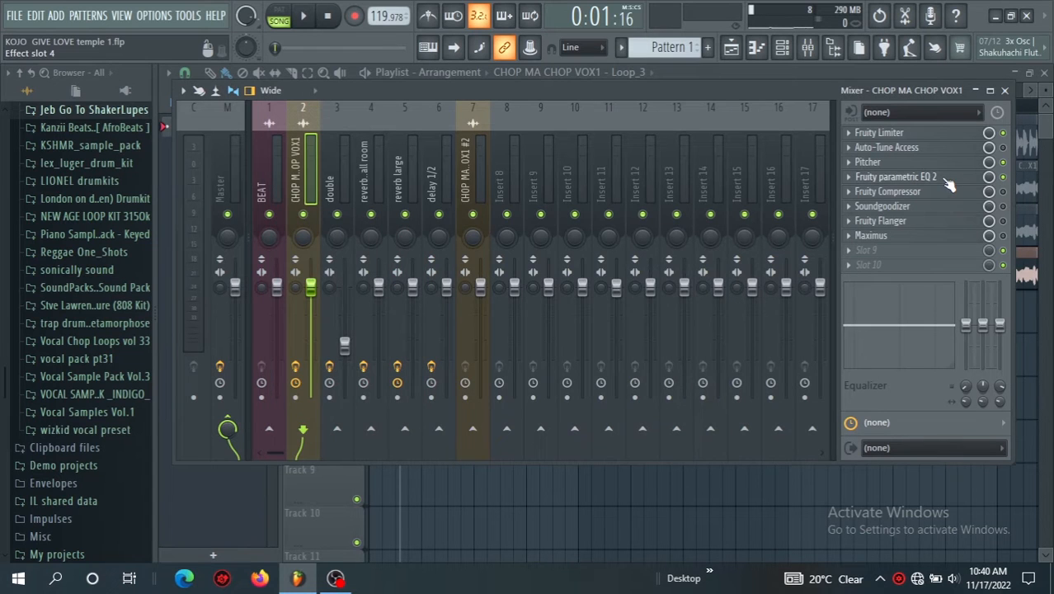
In Fruity Parametric EQ 2, cut bands near 370 Hz, 467 Hz, 1.1 kHz and 2.3 kHz
click(897, 176)
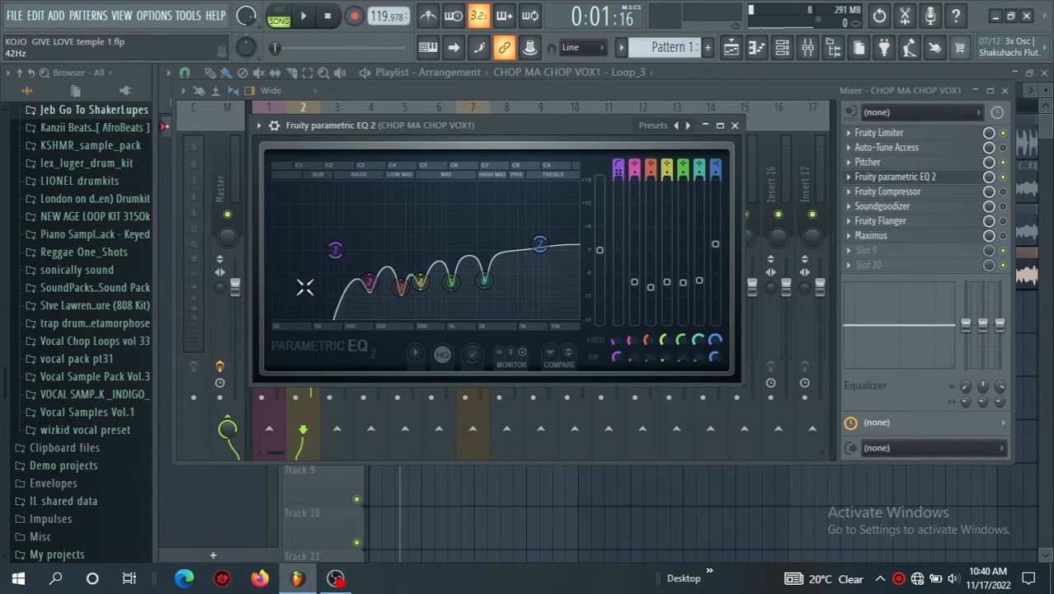
drag(337, 250, 347, 280)
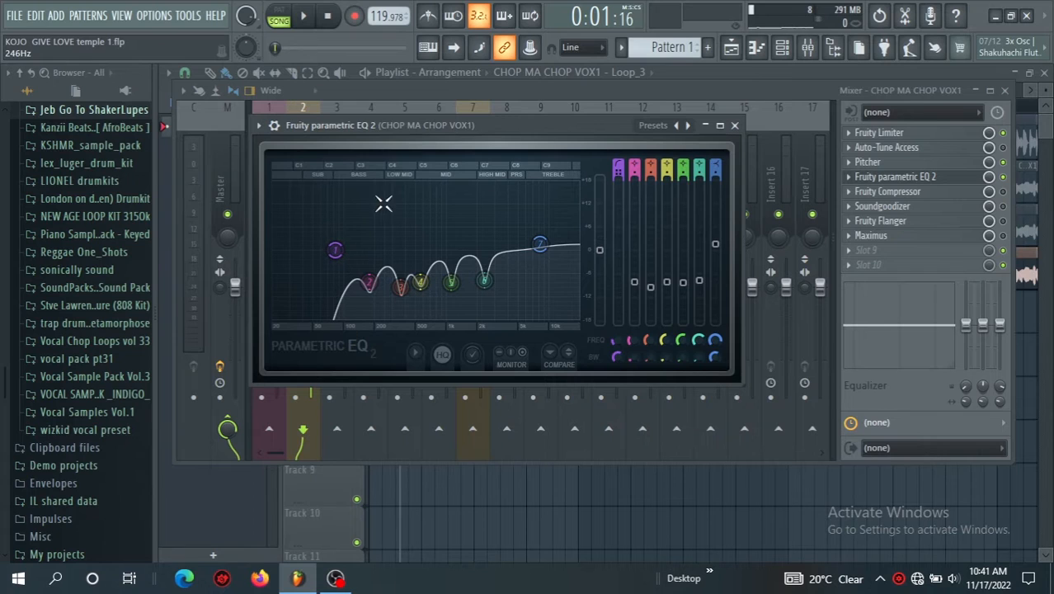
drag(486, 276, 482, 283)
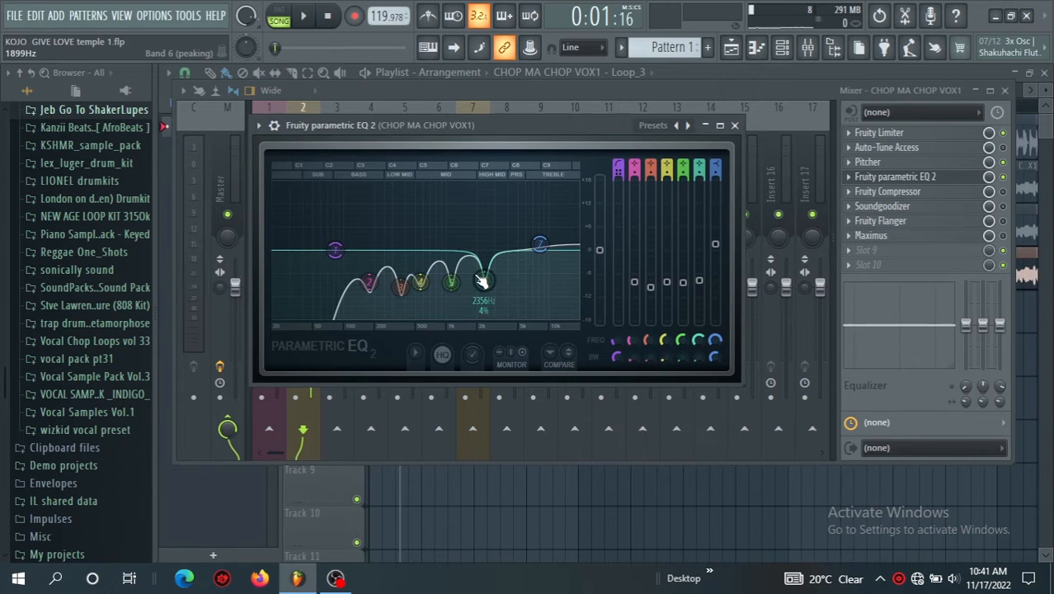
drag(483, 281, 404, 293)
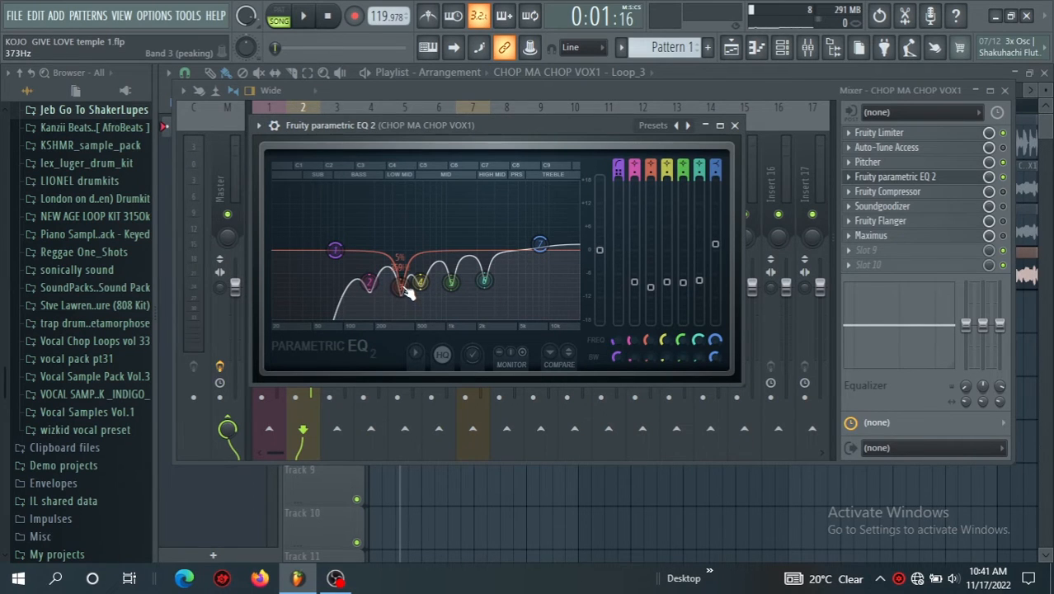
drag(421, 283, 451, 281)
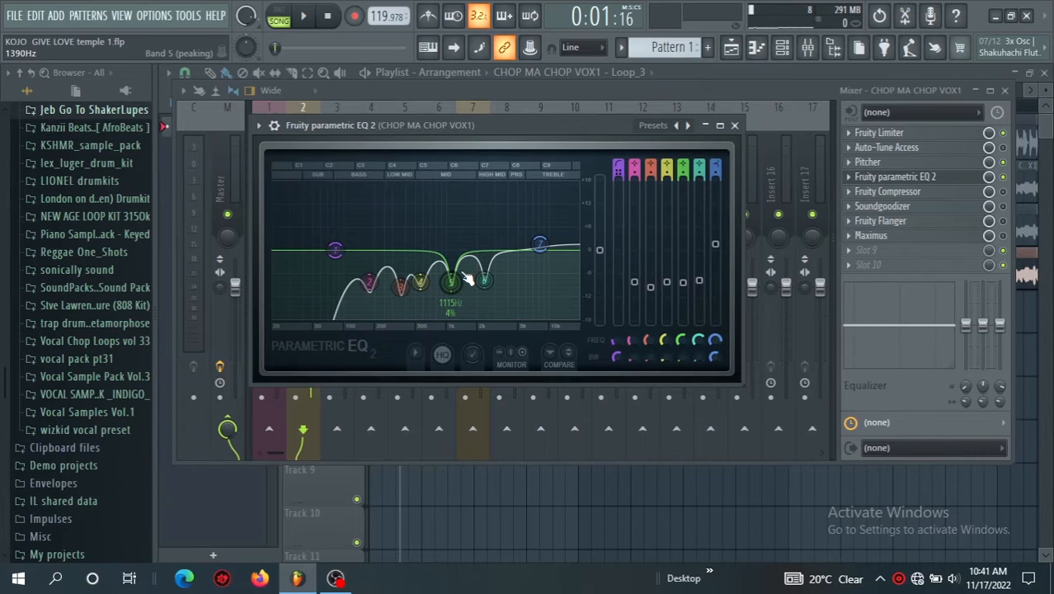
drag(452, 280, 481, 277)
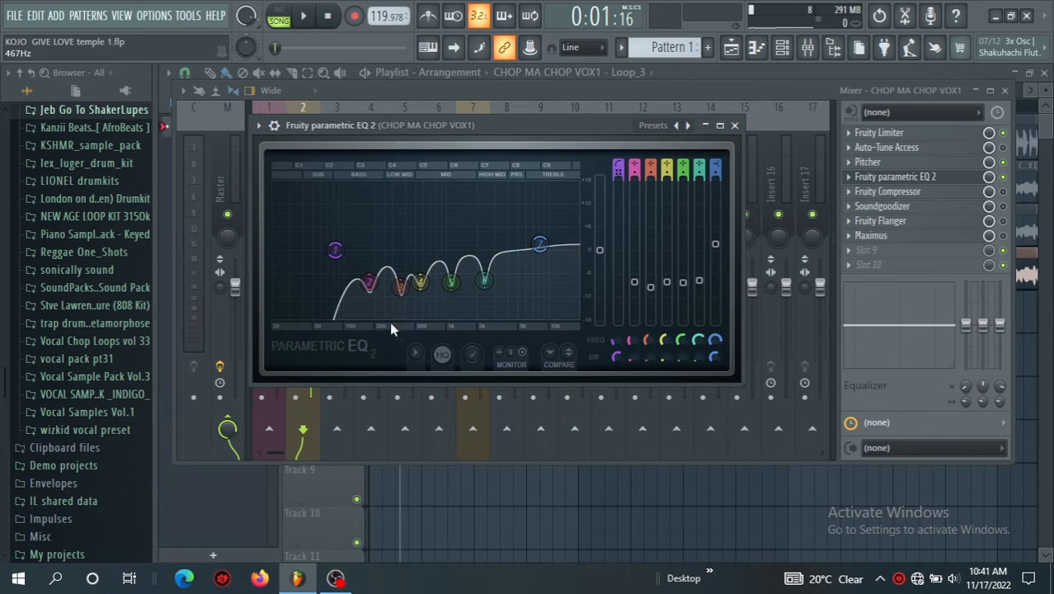
drag(367, 282, 379, 288)
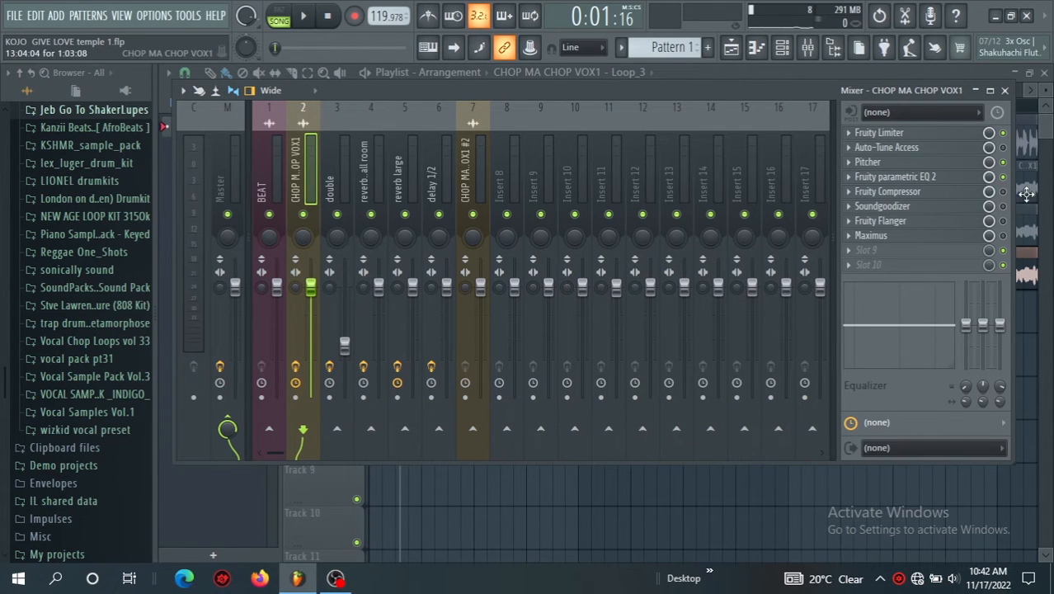
Review the Fruity Compressor's −19.5 dB threshold, 4.1:1 ratio and 3.4 dB gain, then close it
click(888, 191)
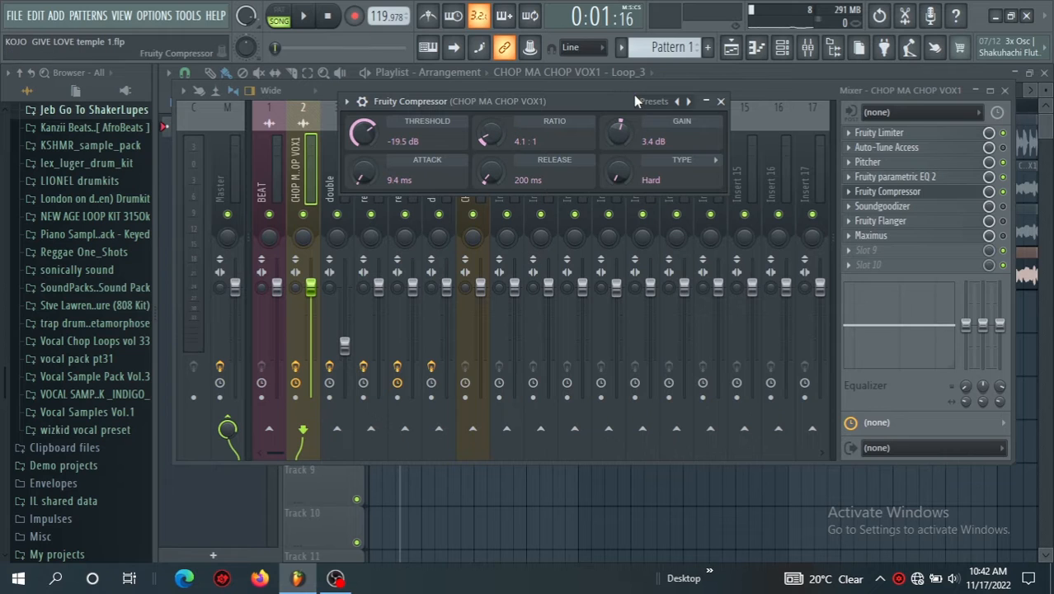
click(719, 101)
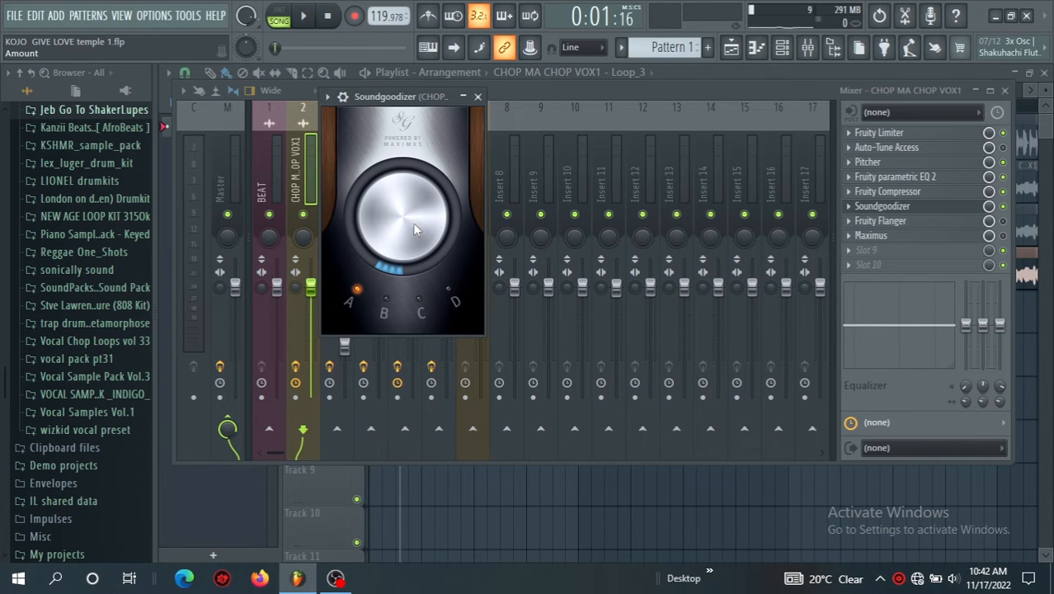
mouse_move(371, 170)
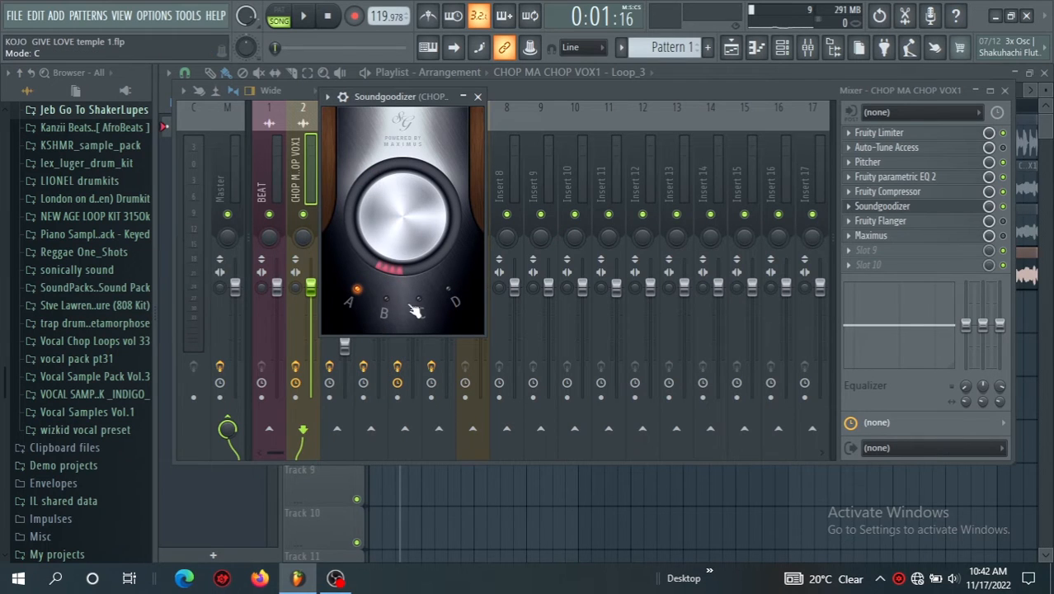
mouse_move(436, 301)
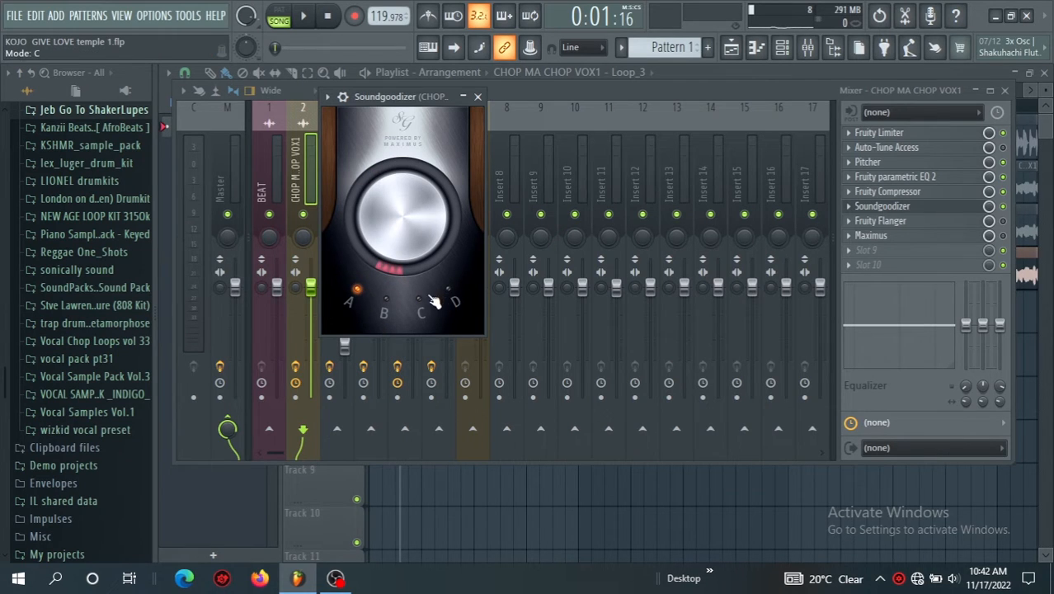
Set a low Soundgoodizer amount and audition its modes during playback, settling on mode A
drag(434, 301, 396, 254)
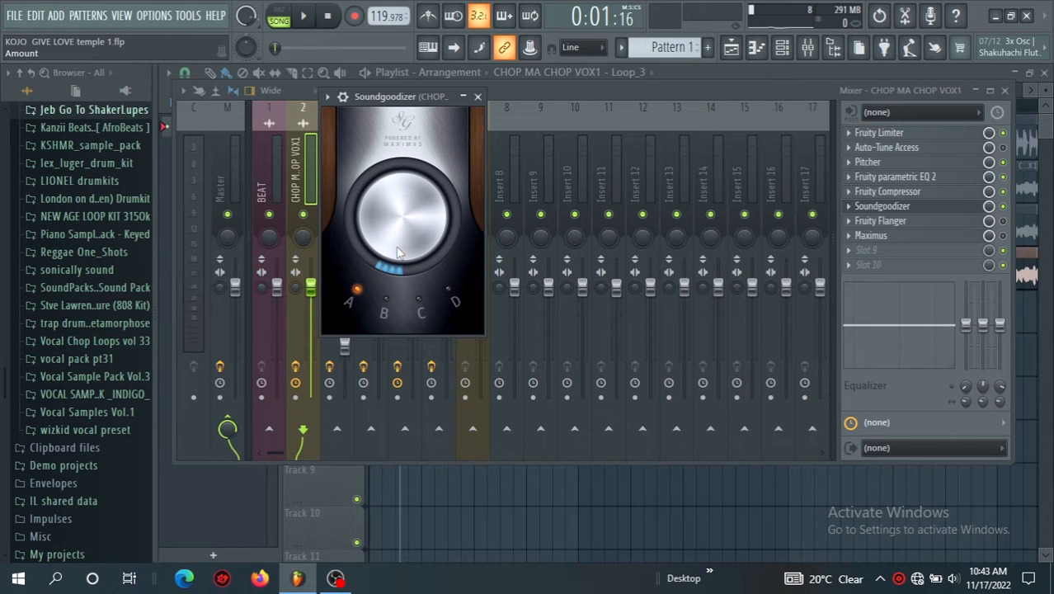
click(302, 15)
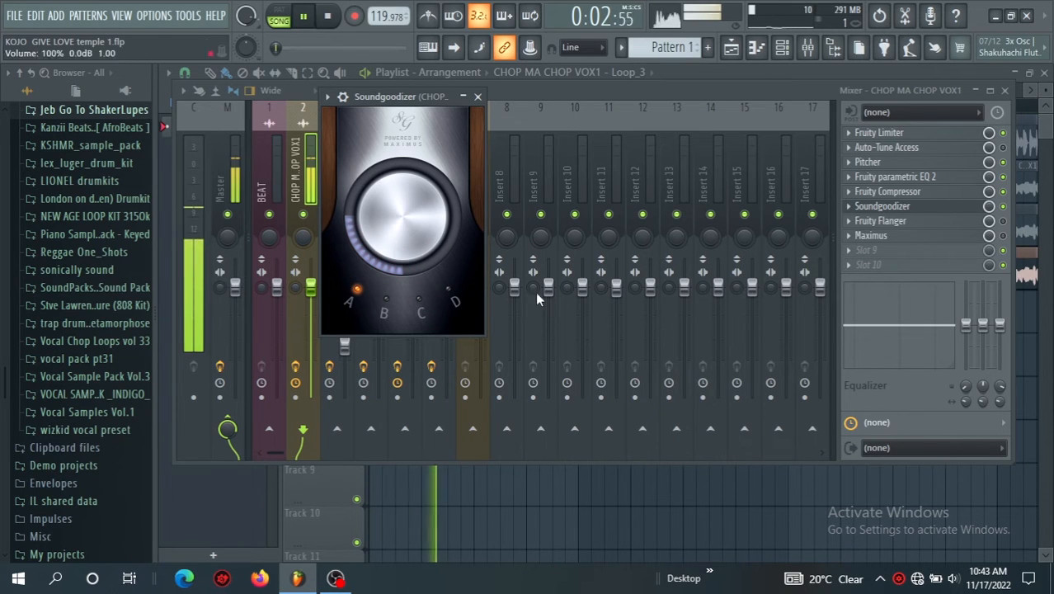
click(731, 47)
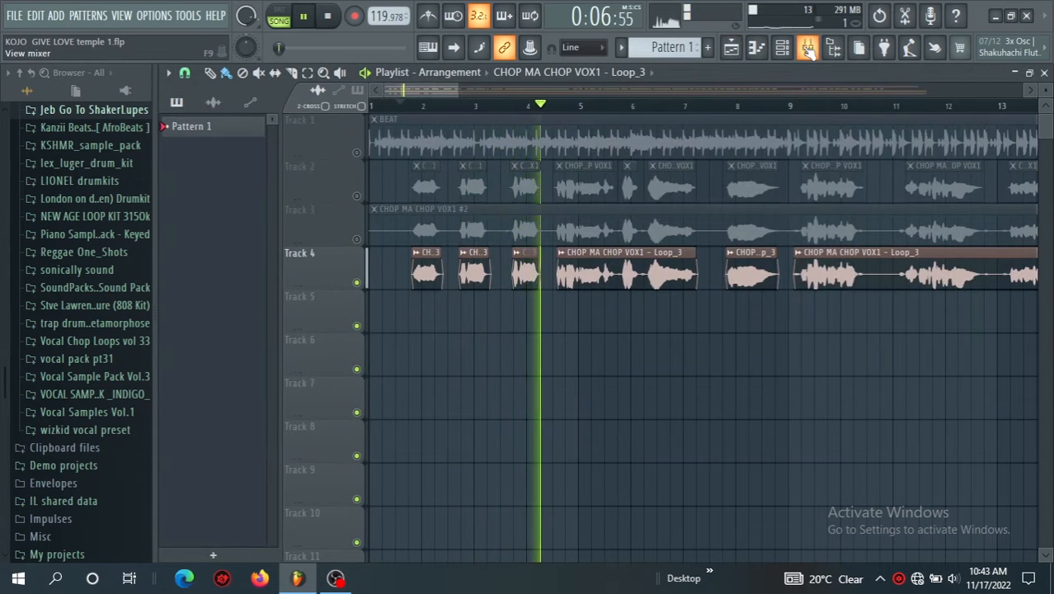
click(806, 47)
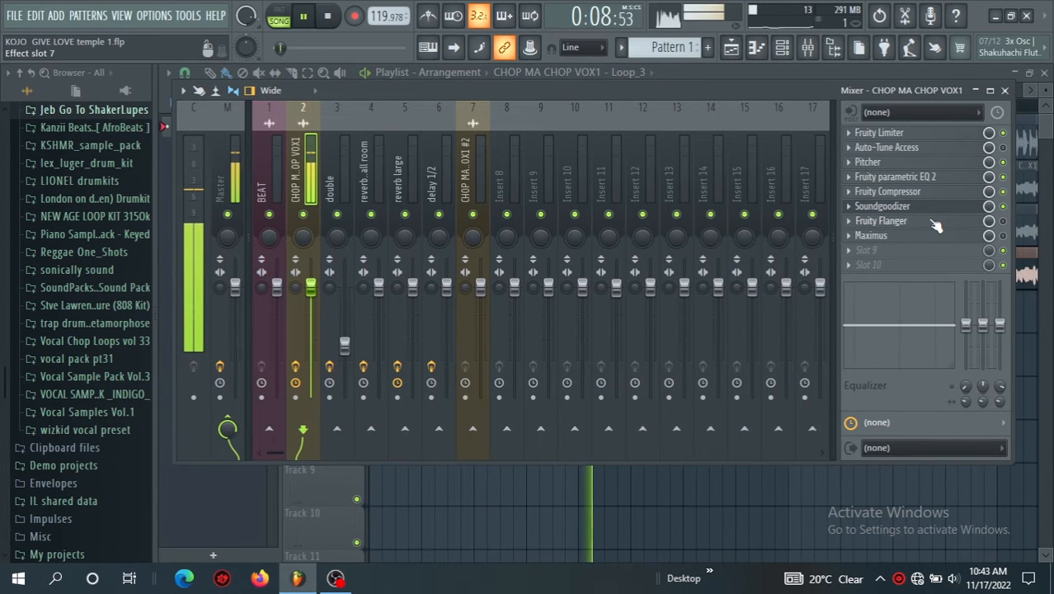
click(882, 207)
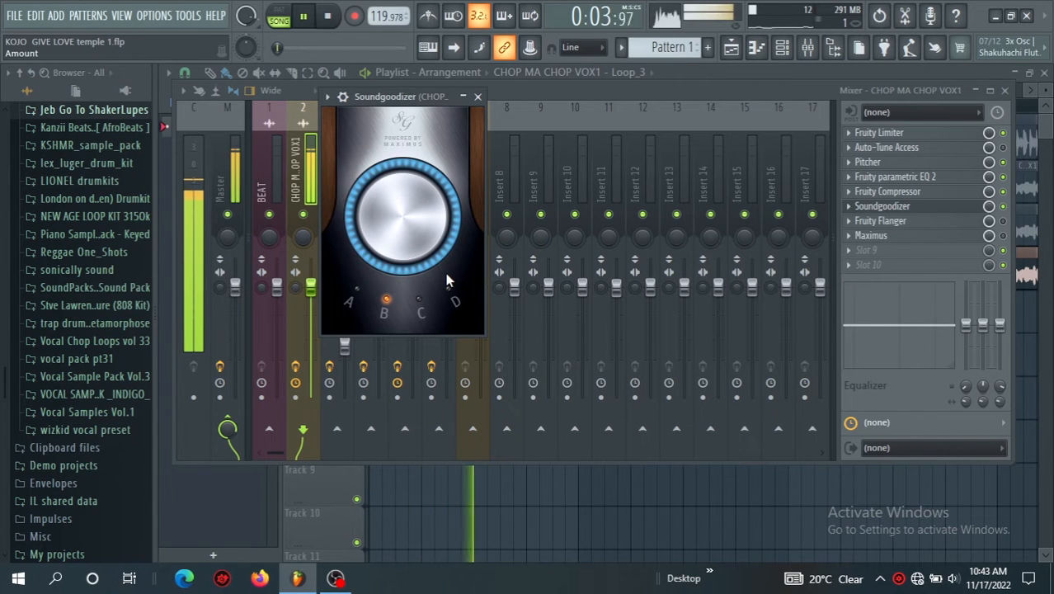
click(419, 306)
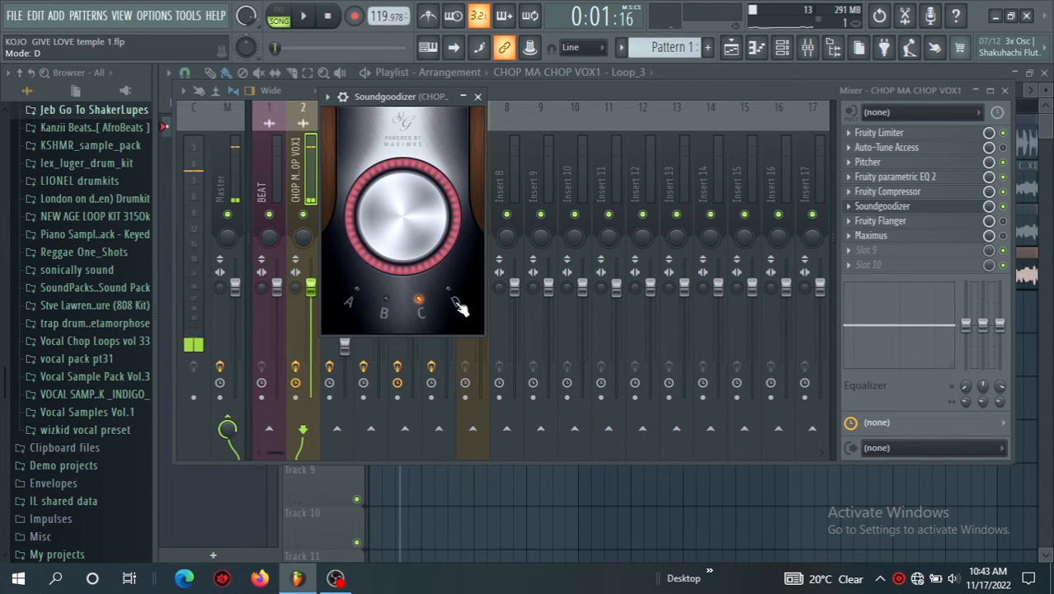
click(448, 290)
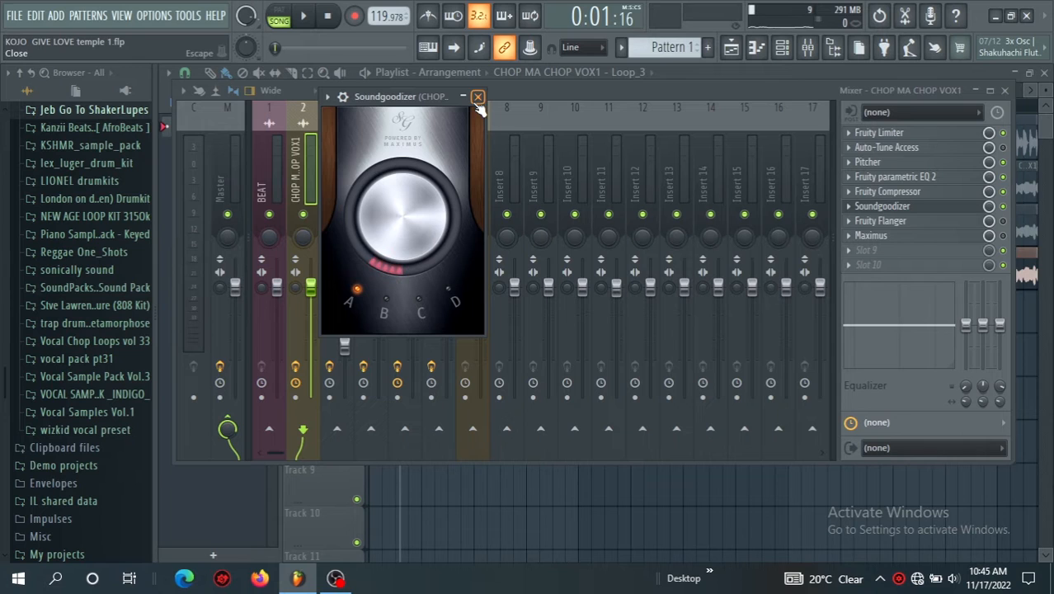
Close Soundgoodizer, then open and close the vocal's Fruity Flanger to review it
click(477, 97)
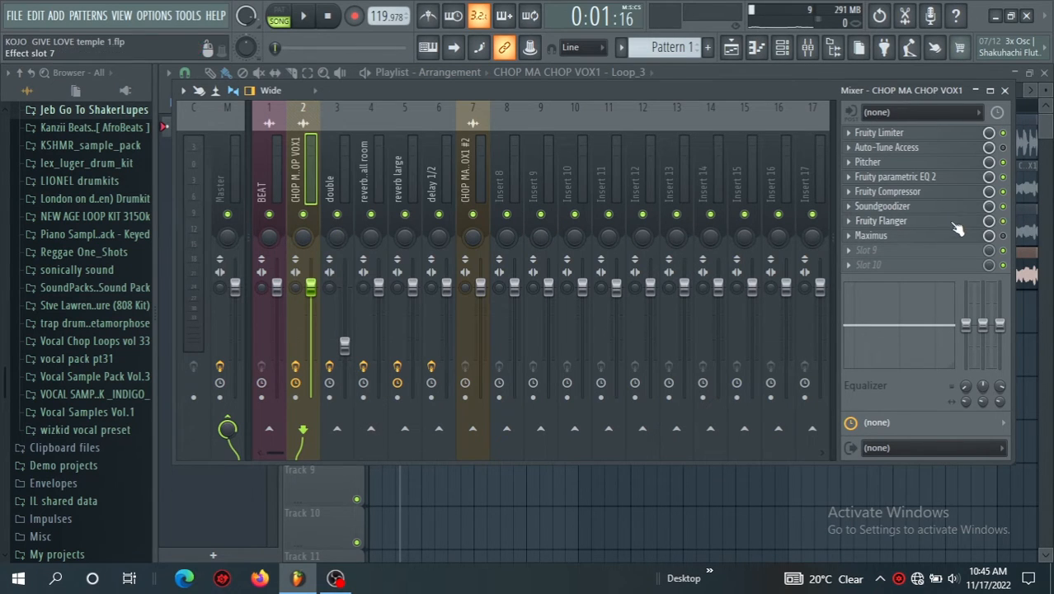
click(881, 221)
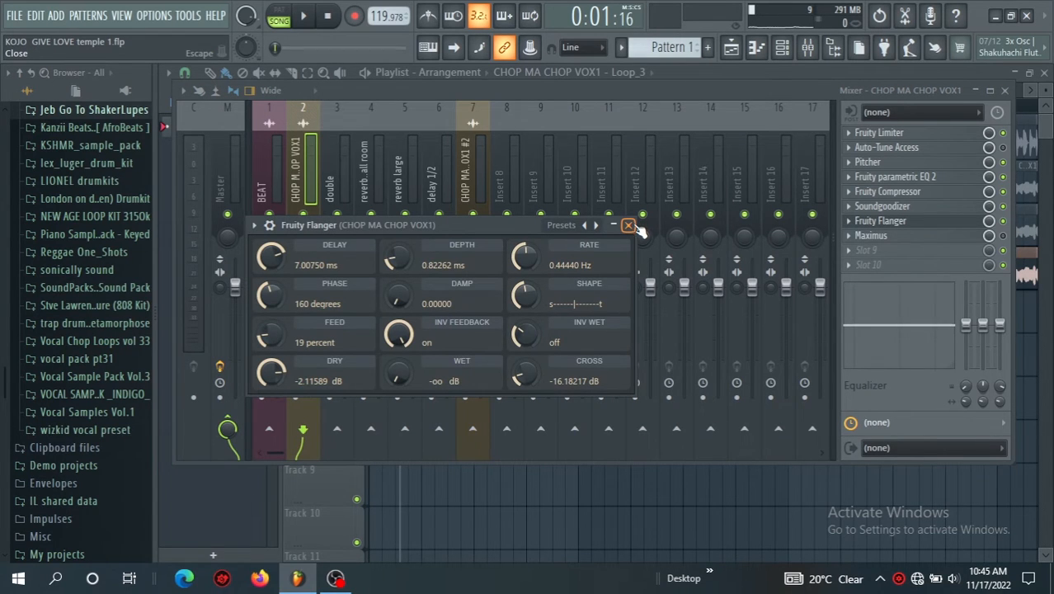
click(629, 224)
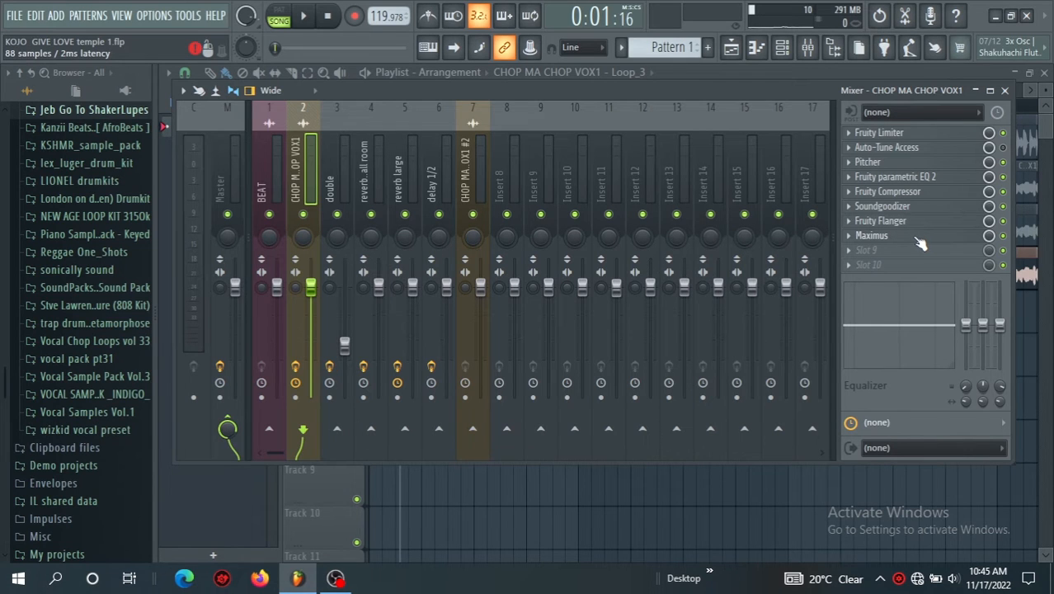
Load the De-esser narrow-band preset into Maximus and raise its upper band level
click(871, 235)
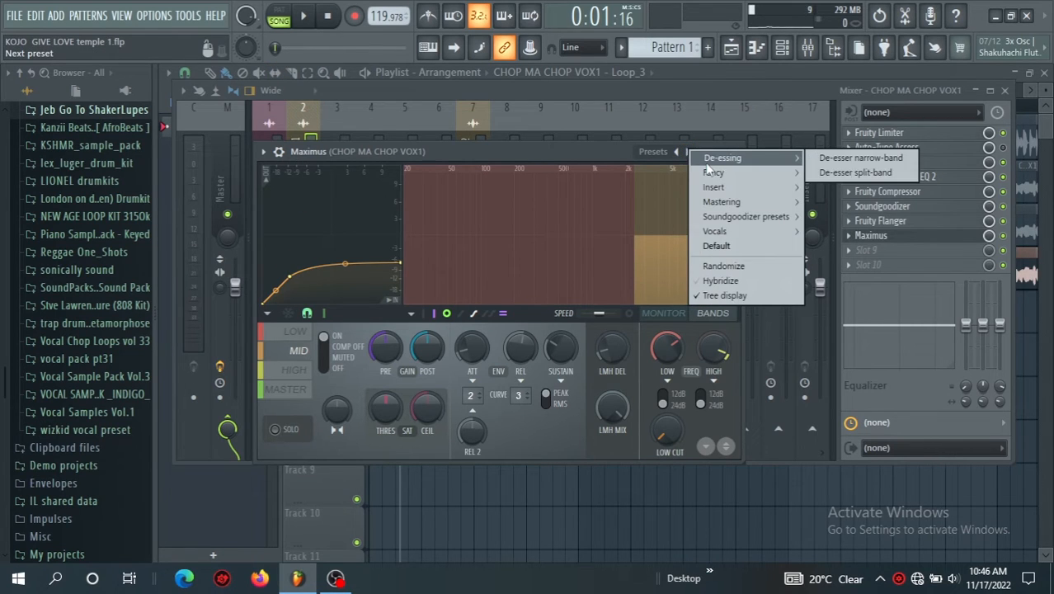
mouse_move(863, 172)
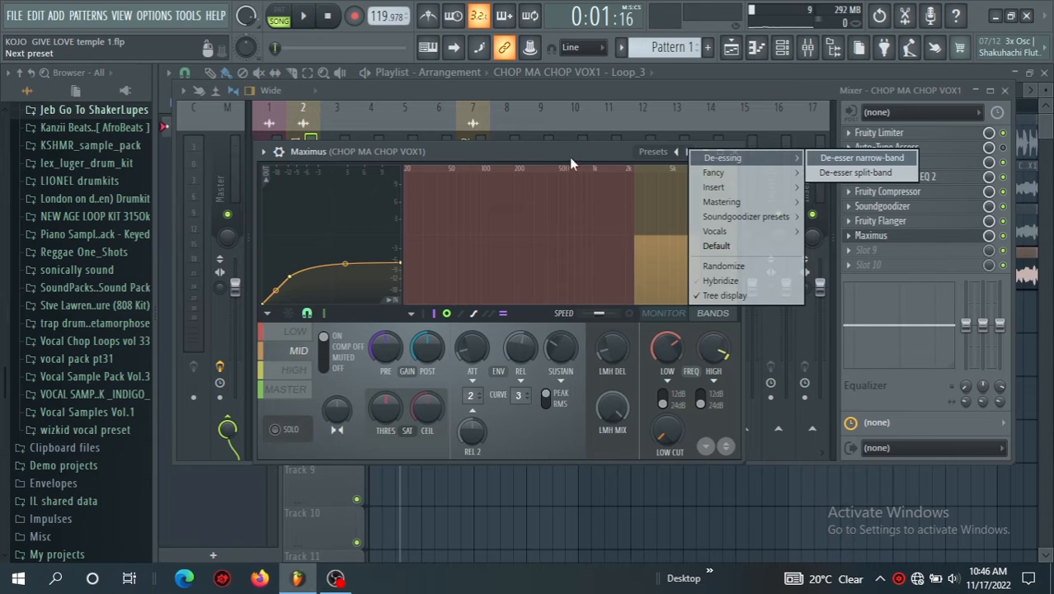
click(862, 157)
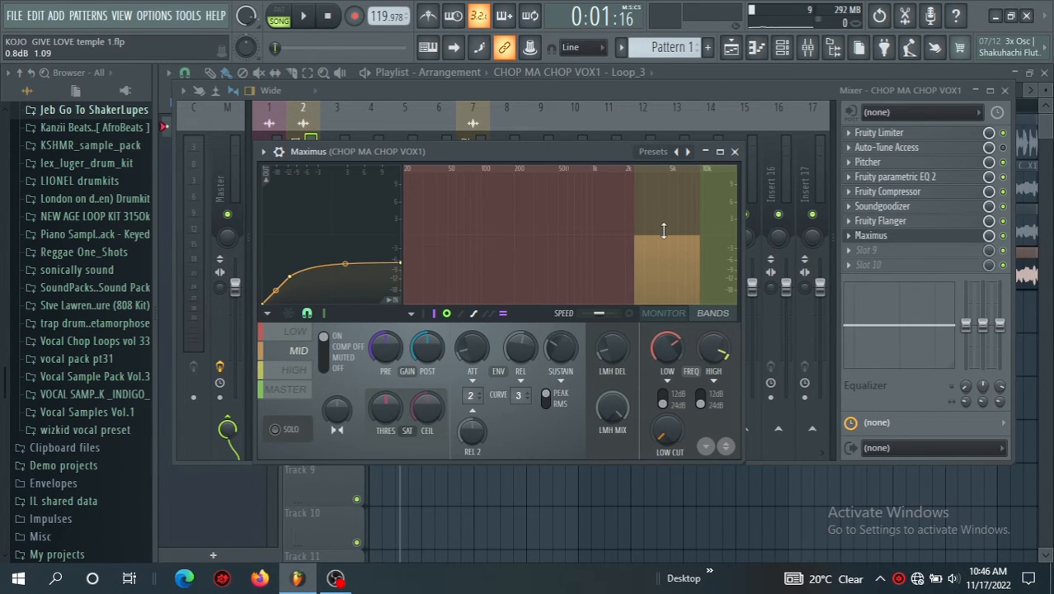
drag(664, 234, 664, 231)
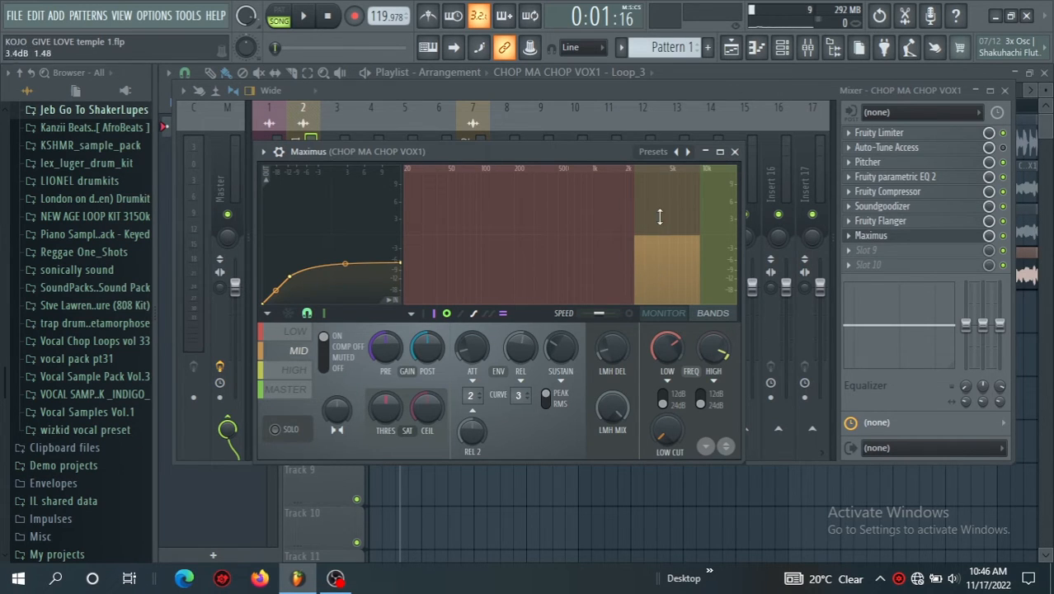
click(733, 151)
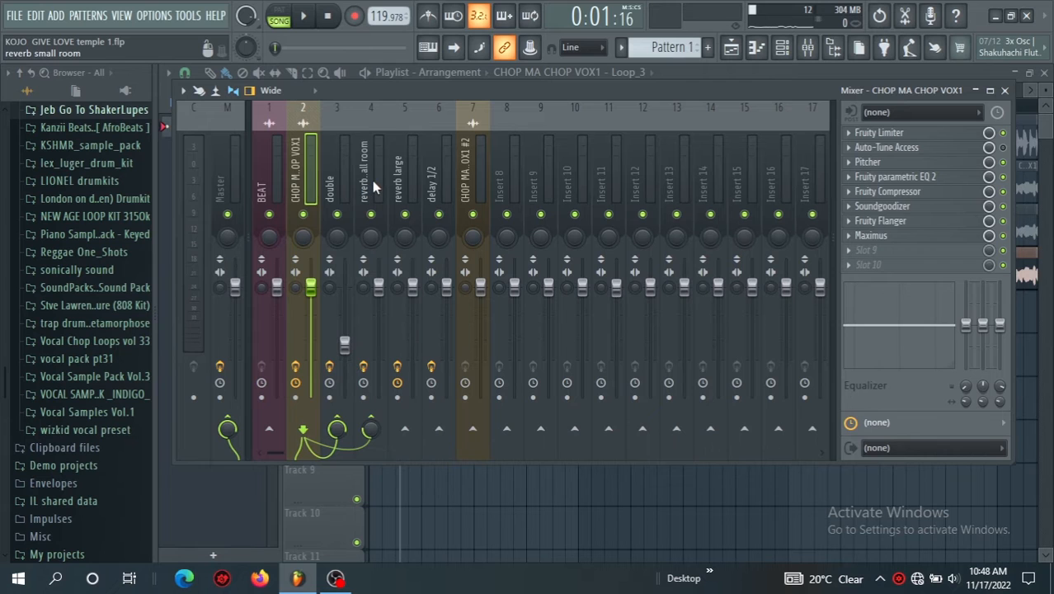
Raise the small-room Fruity Reeverb 2 wet level and adjust its predelay
click(371, 165)
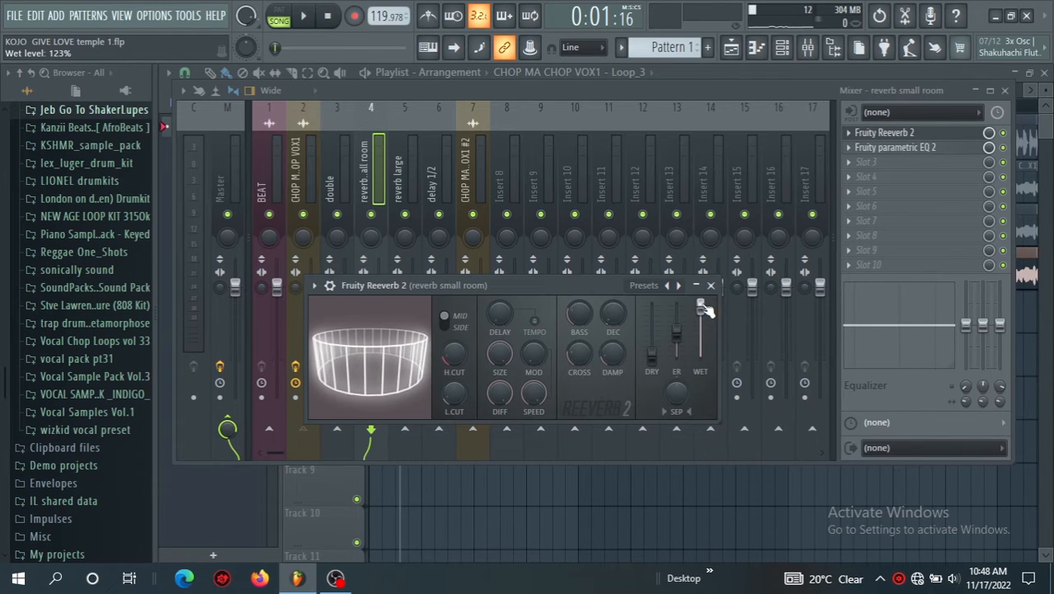
drag(652, 309, 652, 356)
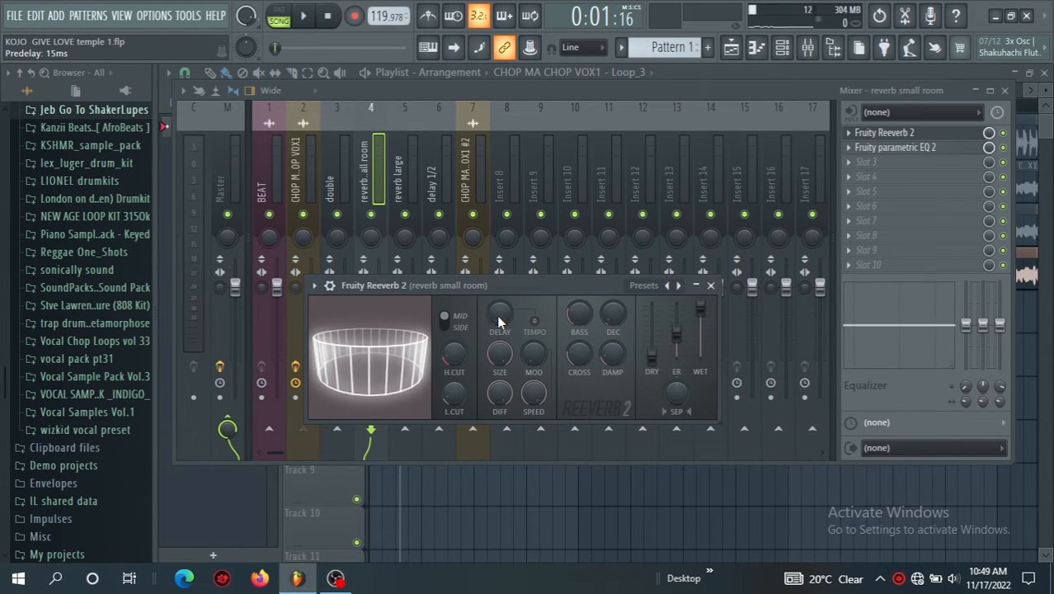
mouse_move(711, 286)
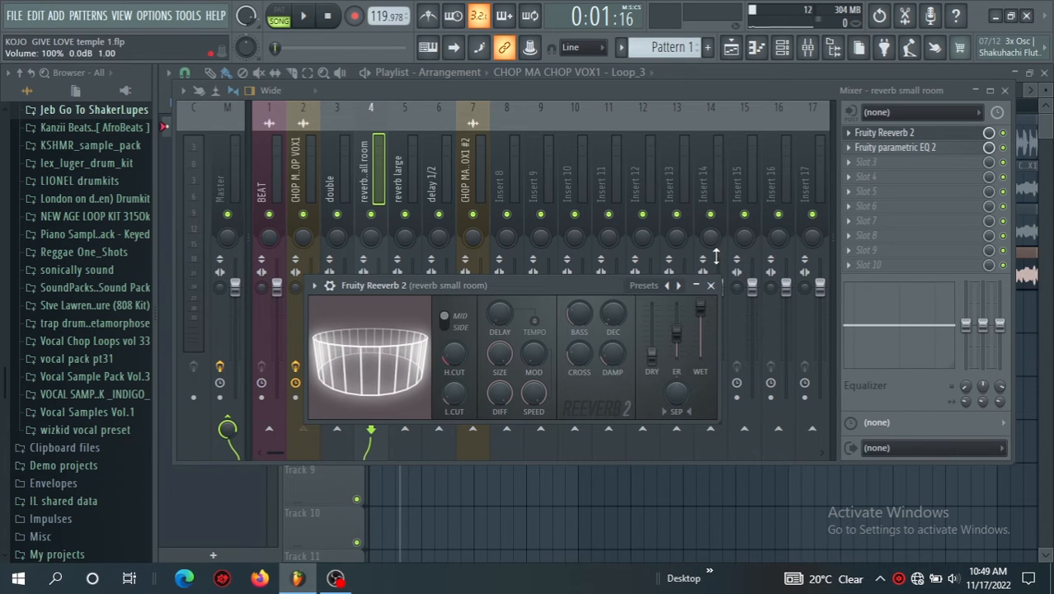
click(711, 285)
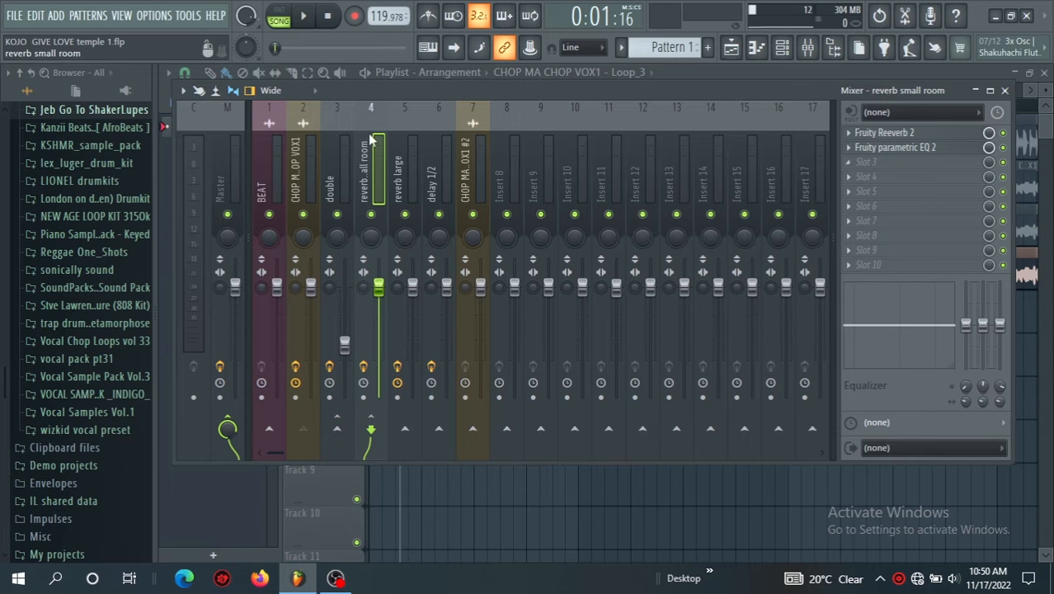
Inspect the small-room reverb's Fruity Parametric EQ 2 and close it
click(896, 147)
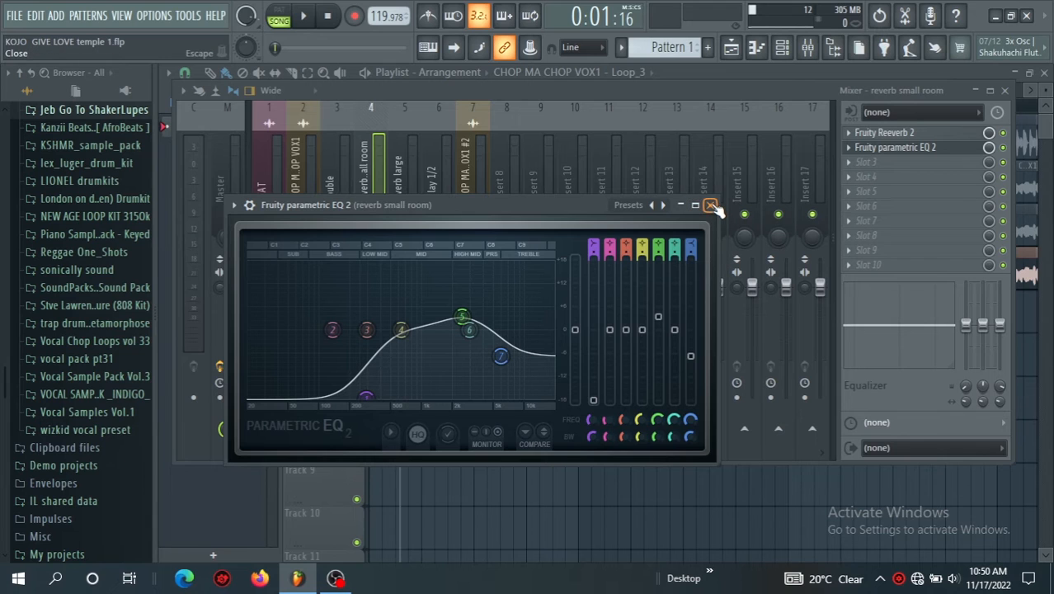
click(711, 204)
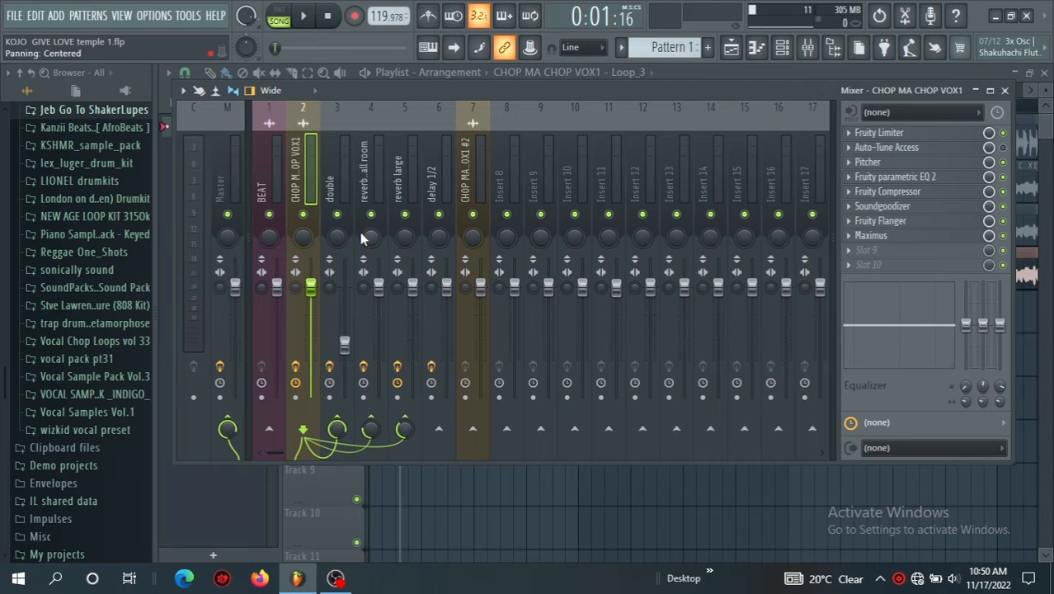
mouse_move(415, 260)
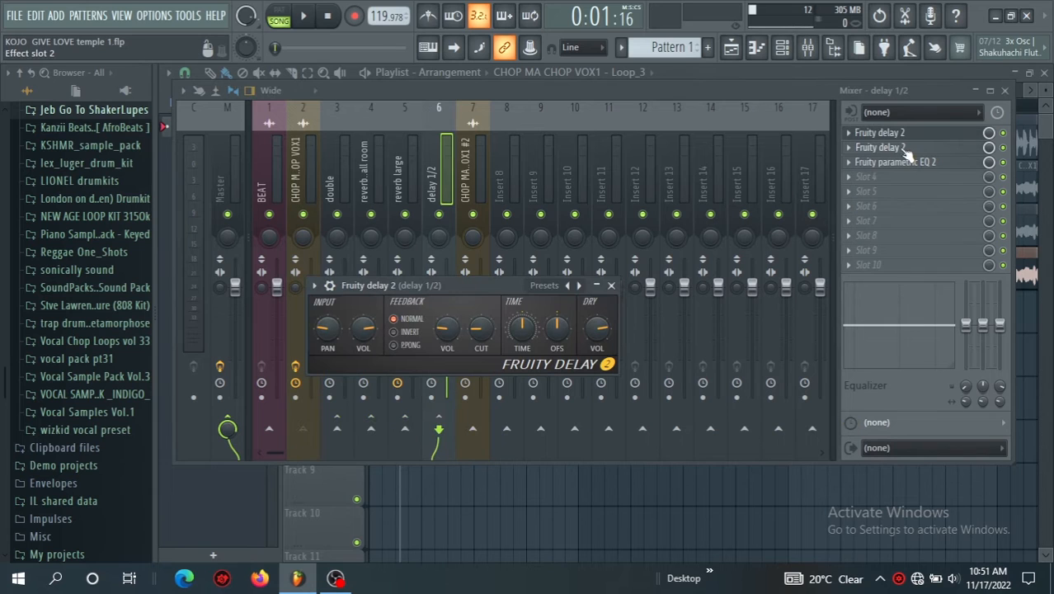
mouse_move(905, 155)
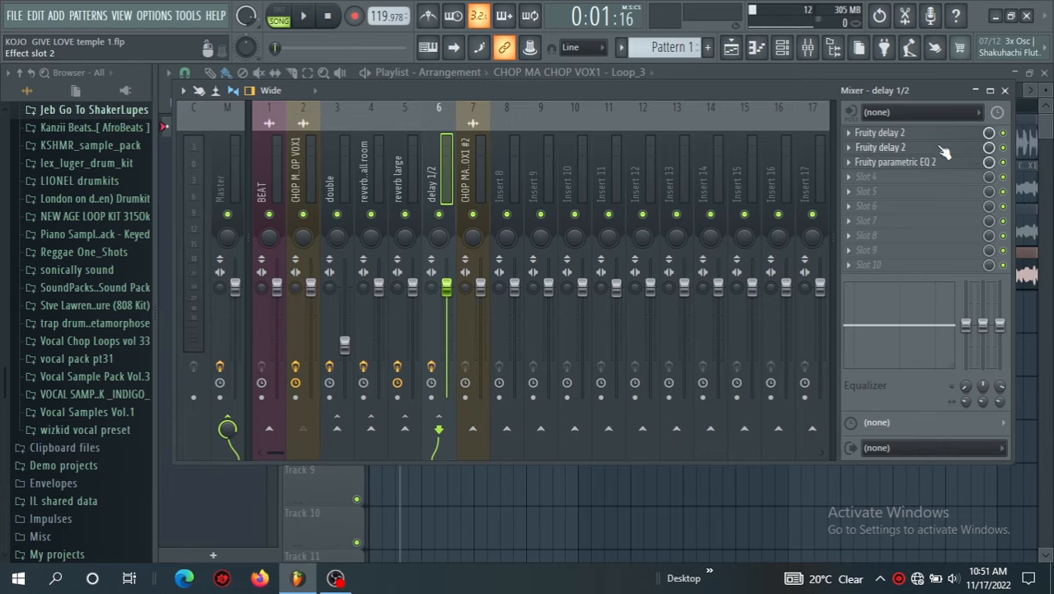
Check delay 1/2's Fruity Delay 2, then reshape two bands on its parametric EQ
click(880, 132)
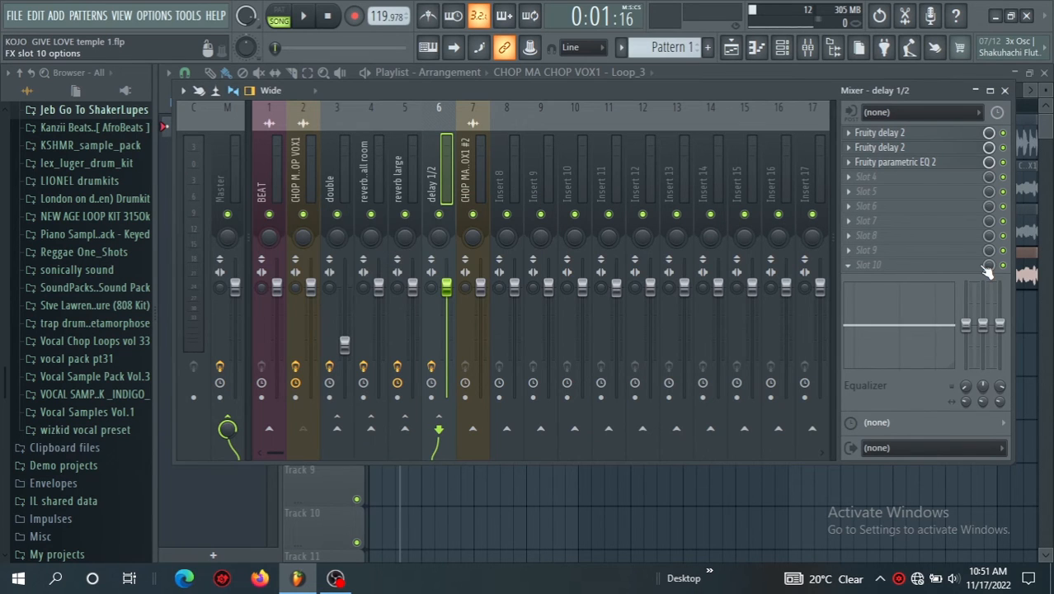
click(895, 162)
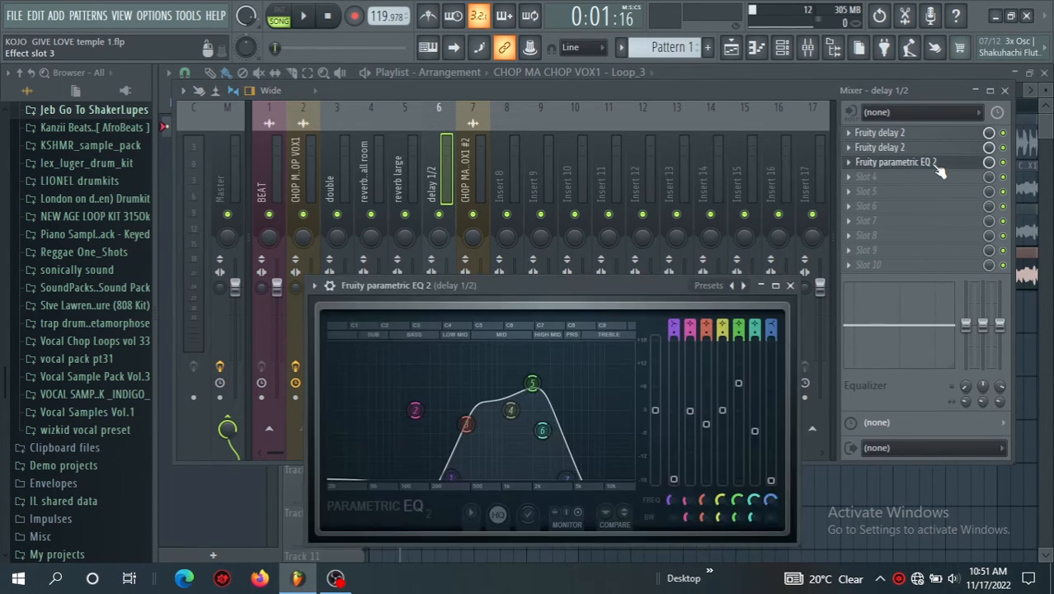
drag(511, 410, 511, 410)
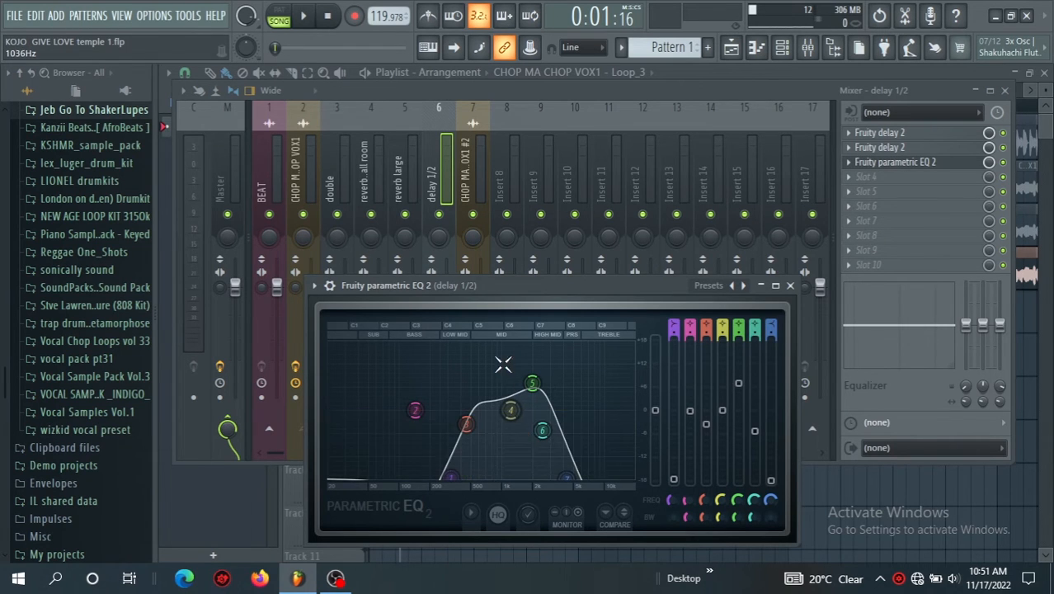
drag(542, 430, 542, 431)
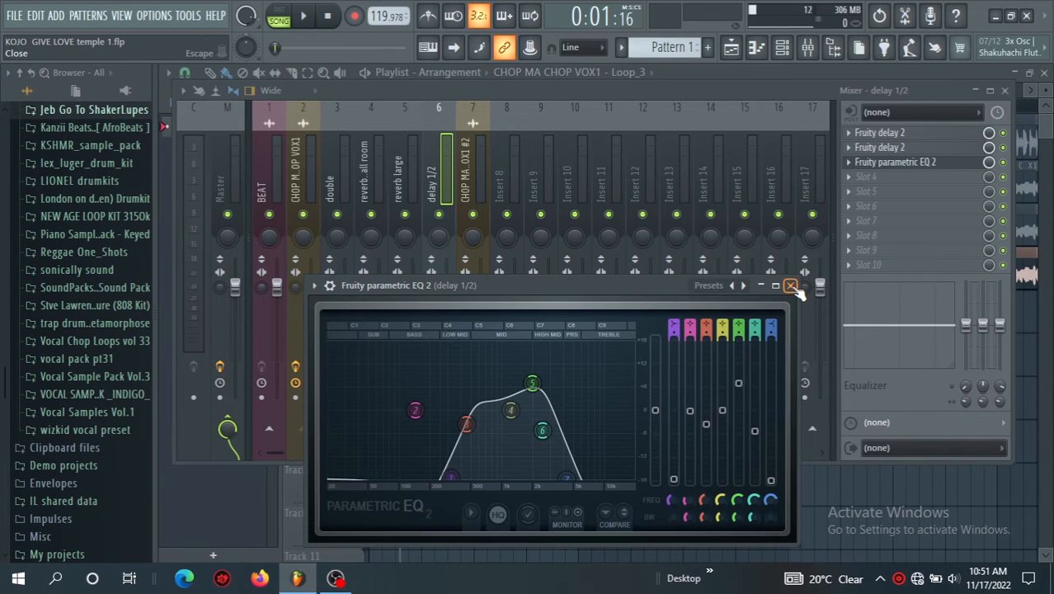
click(790, 286)
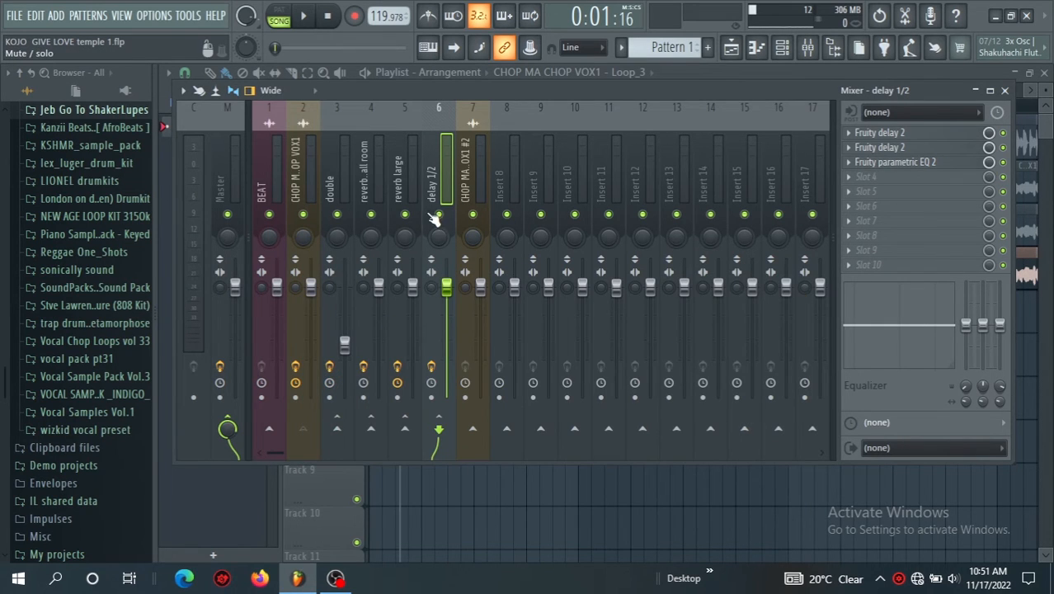
mouse_move(303, 9)
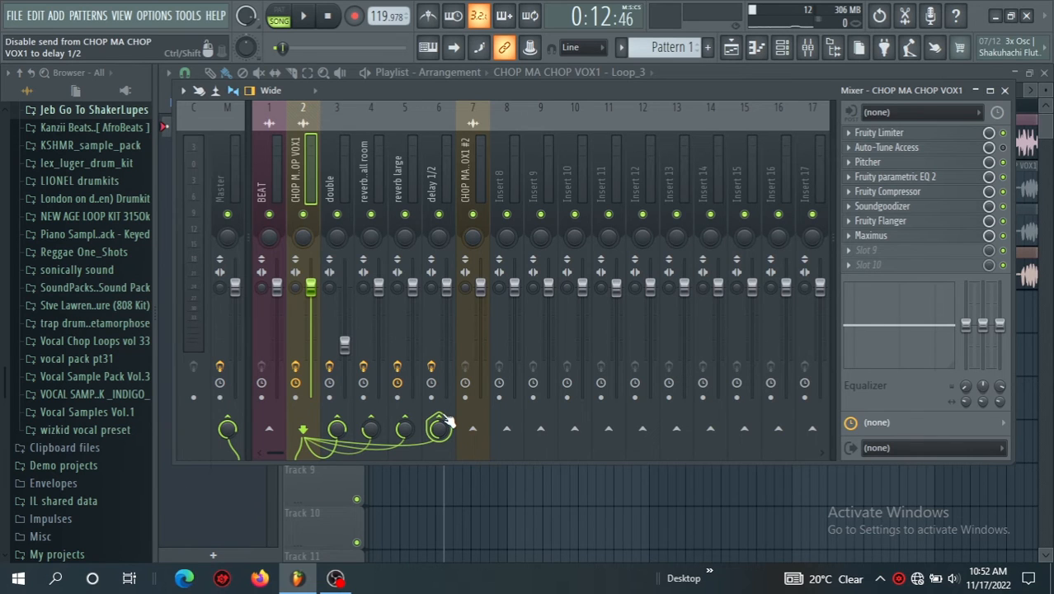
Route the CHOP MA CHOP VOX1 vocal into the delay 1/2 bus and play the mix
click(465, 382)
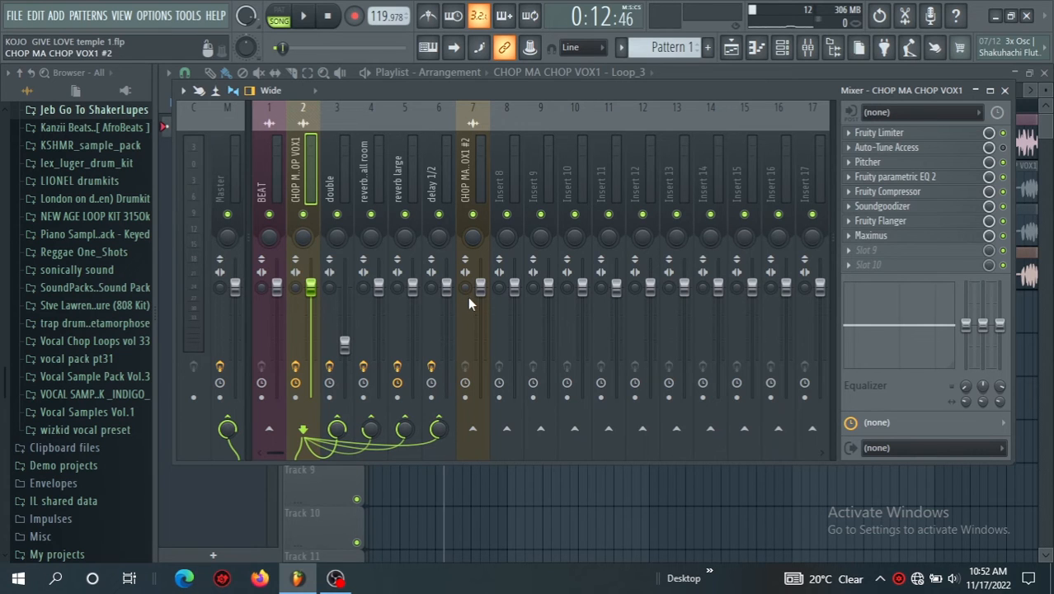
mouse_move(461, 273)
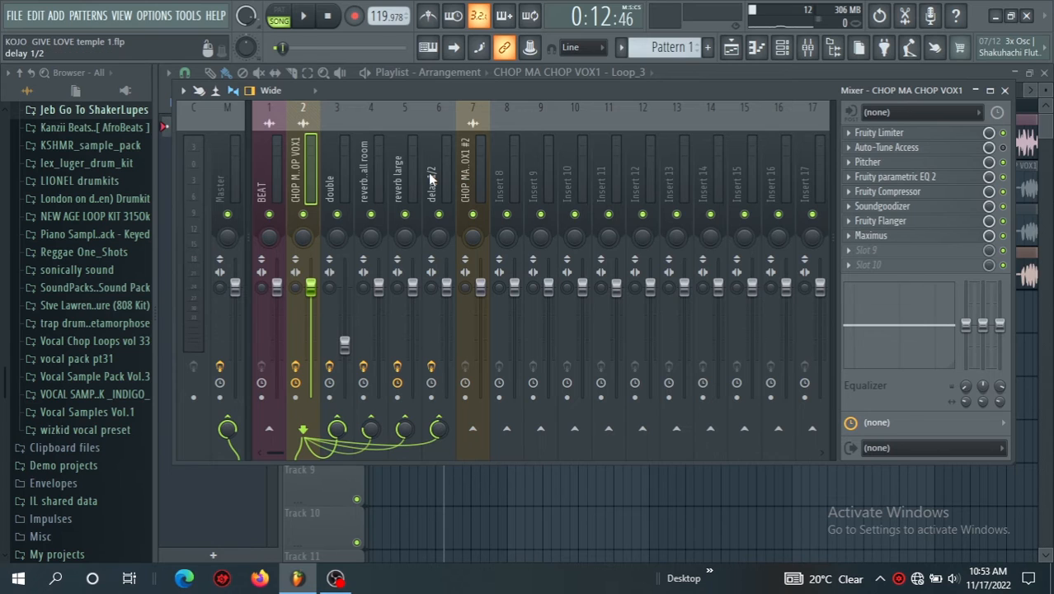
mouse_move(440, 173)
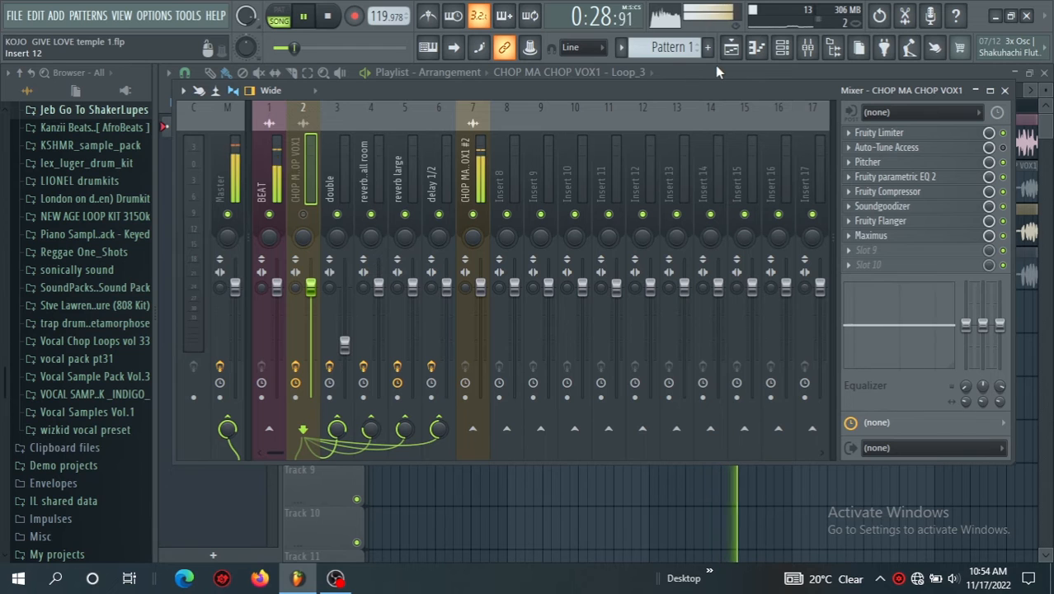
In the Playlist, mute Track 3's full take and unmute Track 4's chopped loop
click(730, 47)
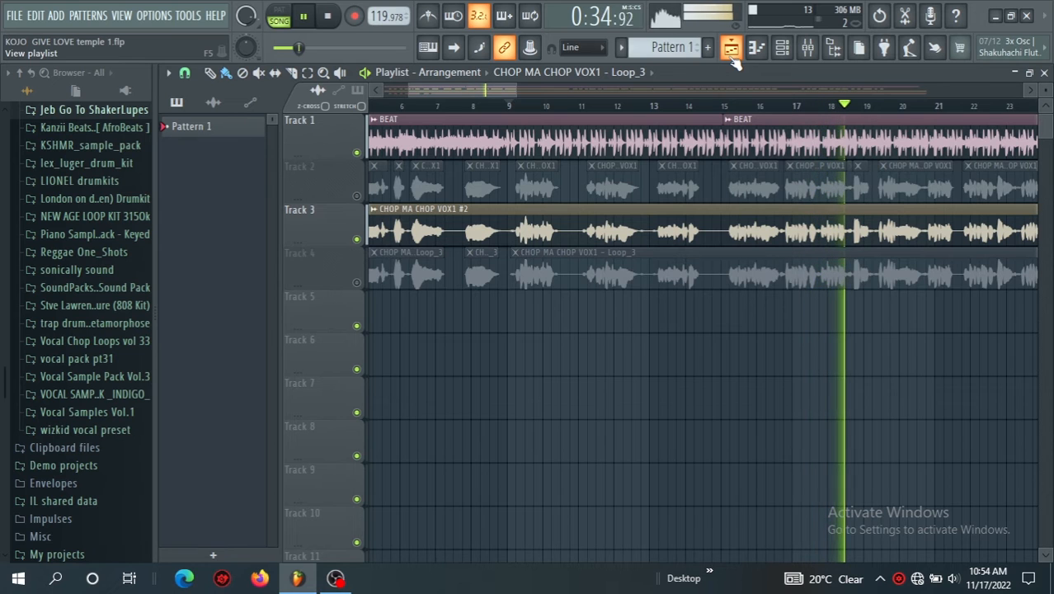
click(755, 47)
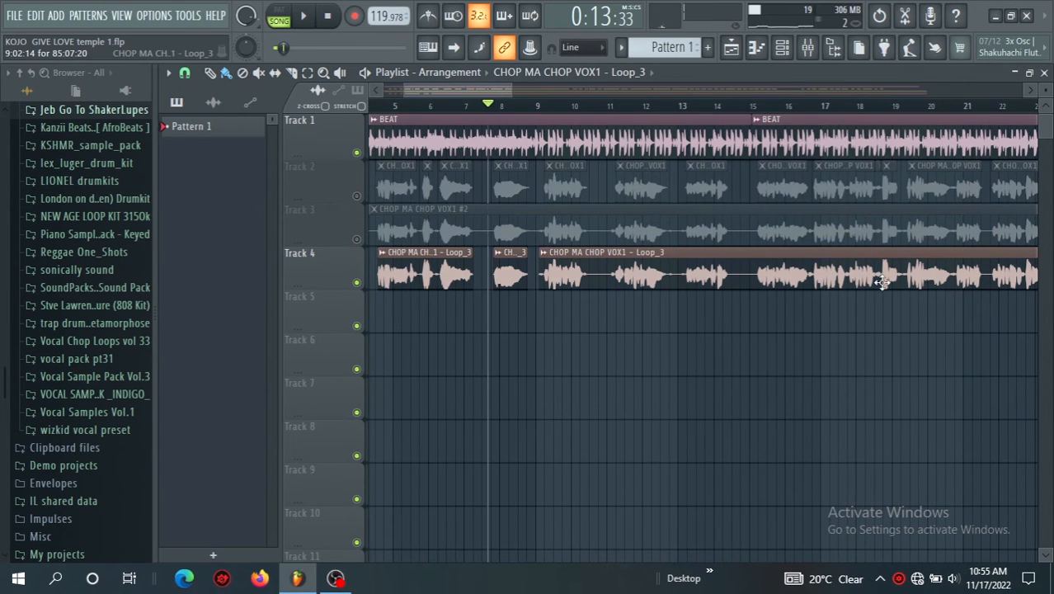
Reopen the mixer and review the vocal's Maximus settings, then close Maximus
click(808, 47)
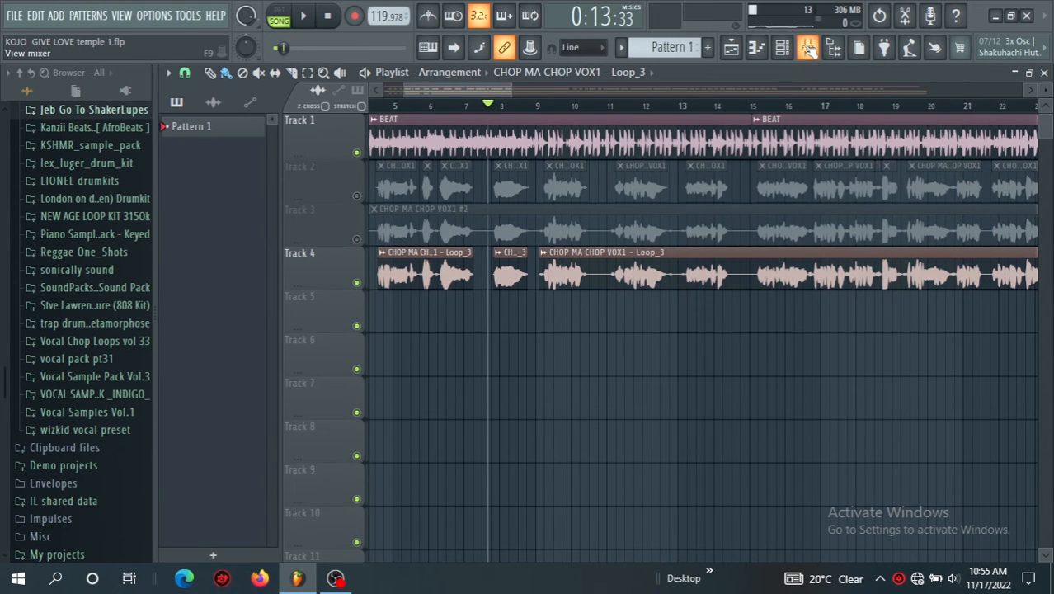
click(807, 47)
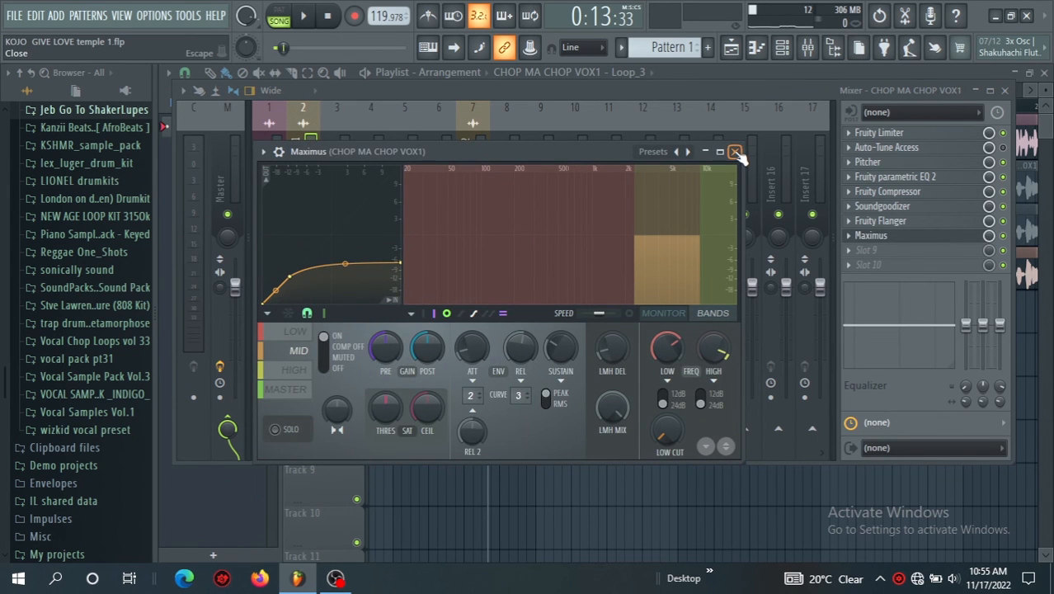
click(734, 152)
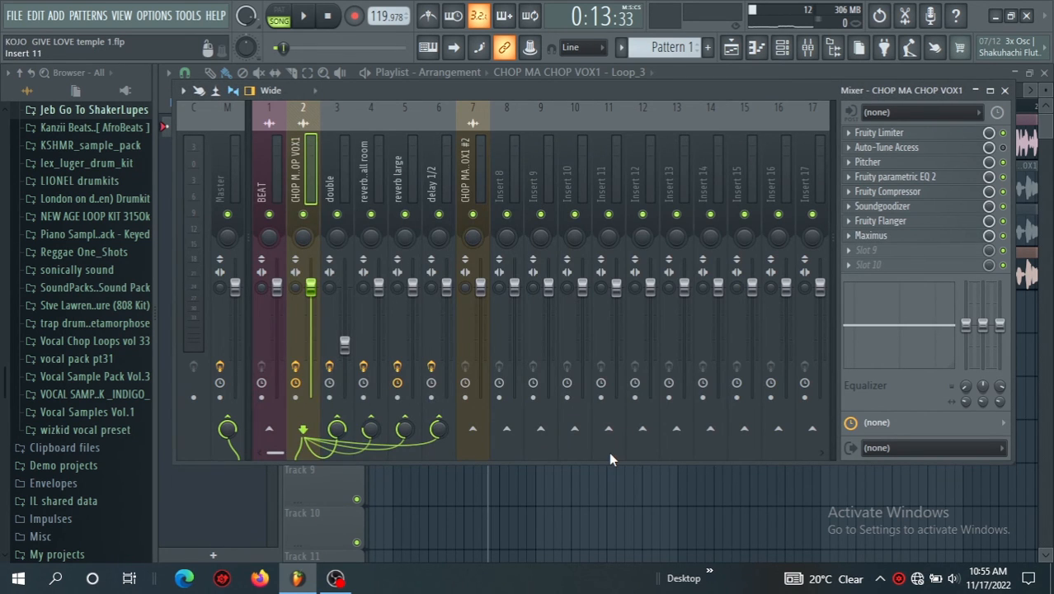